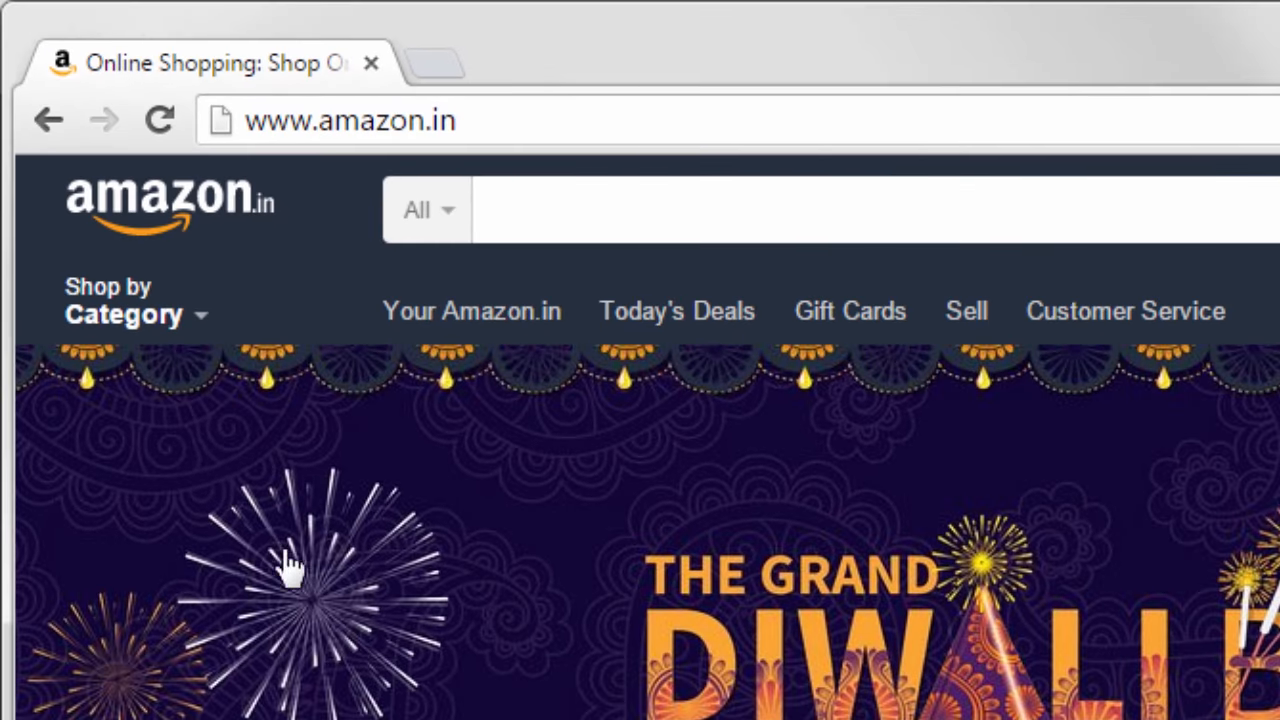
# - Browse Amazon.in's Full Store Directory listing every department from Kindle eBooks to Shoes
pyautogui.click(116, 308)
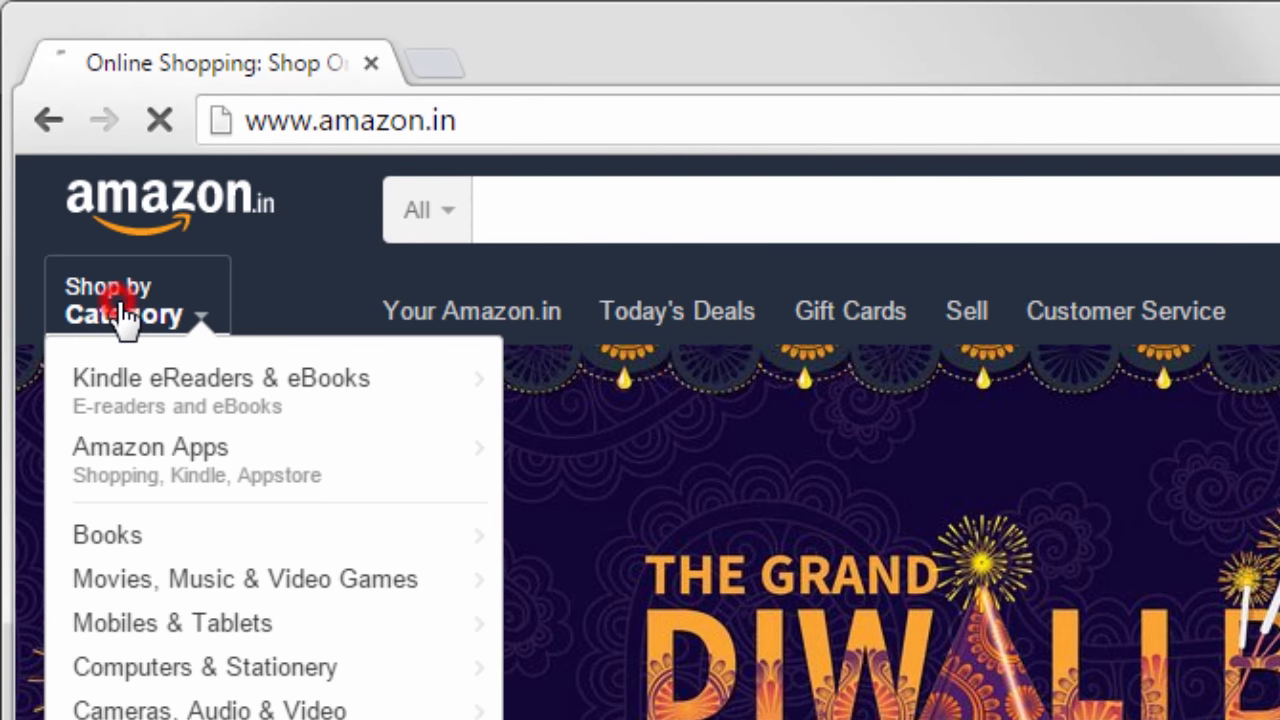
pyautogui.click(118, 308)
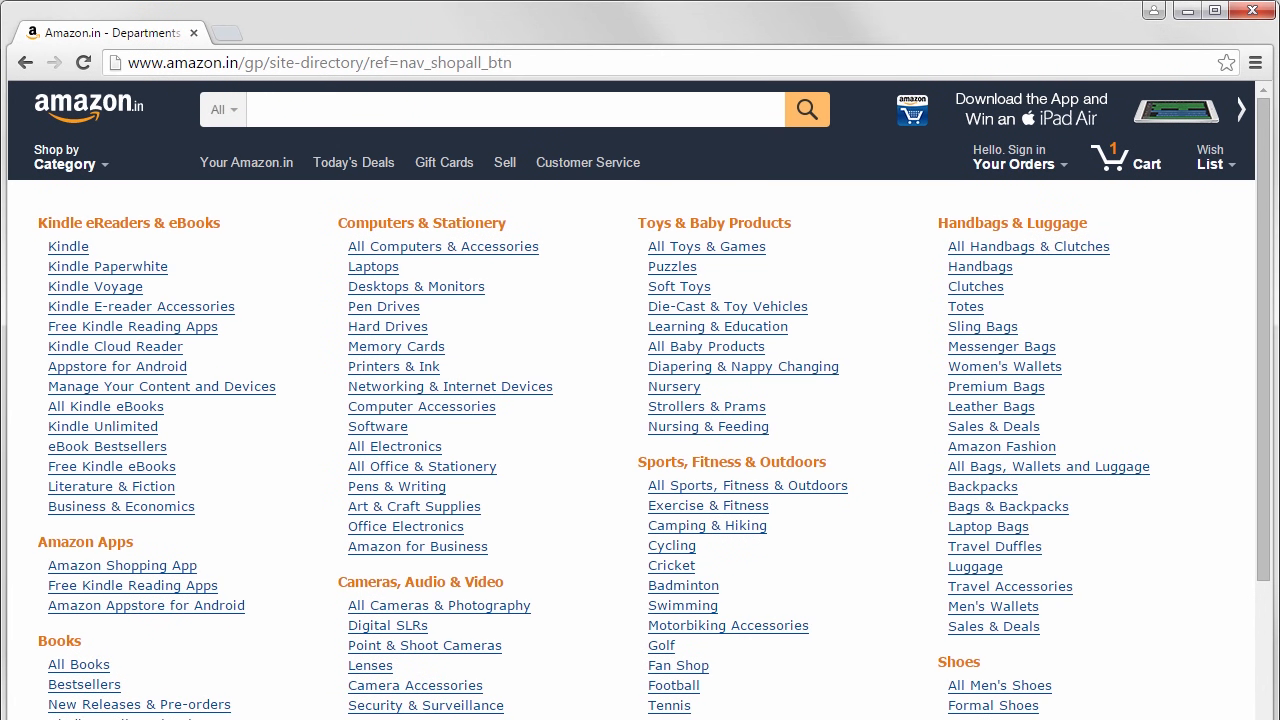
pyautogui.scroll(-3)
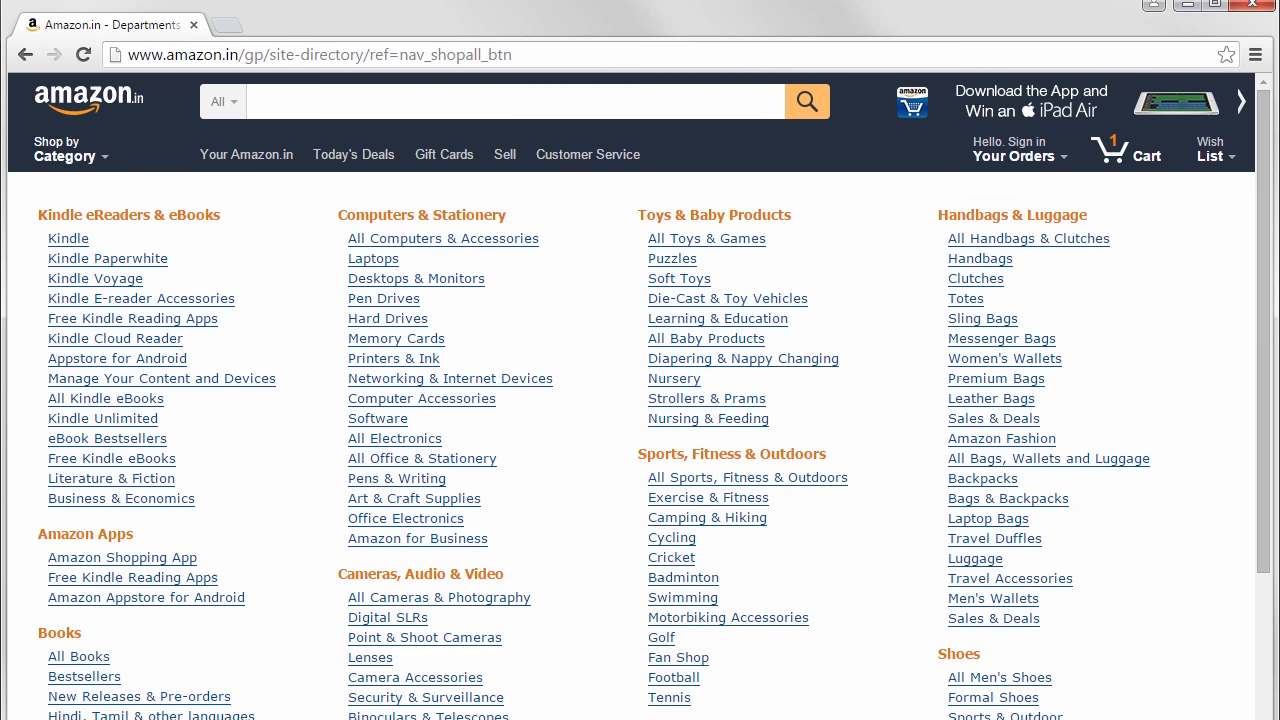
pyautogui.scroll(-3)
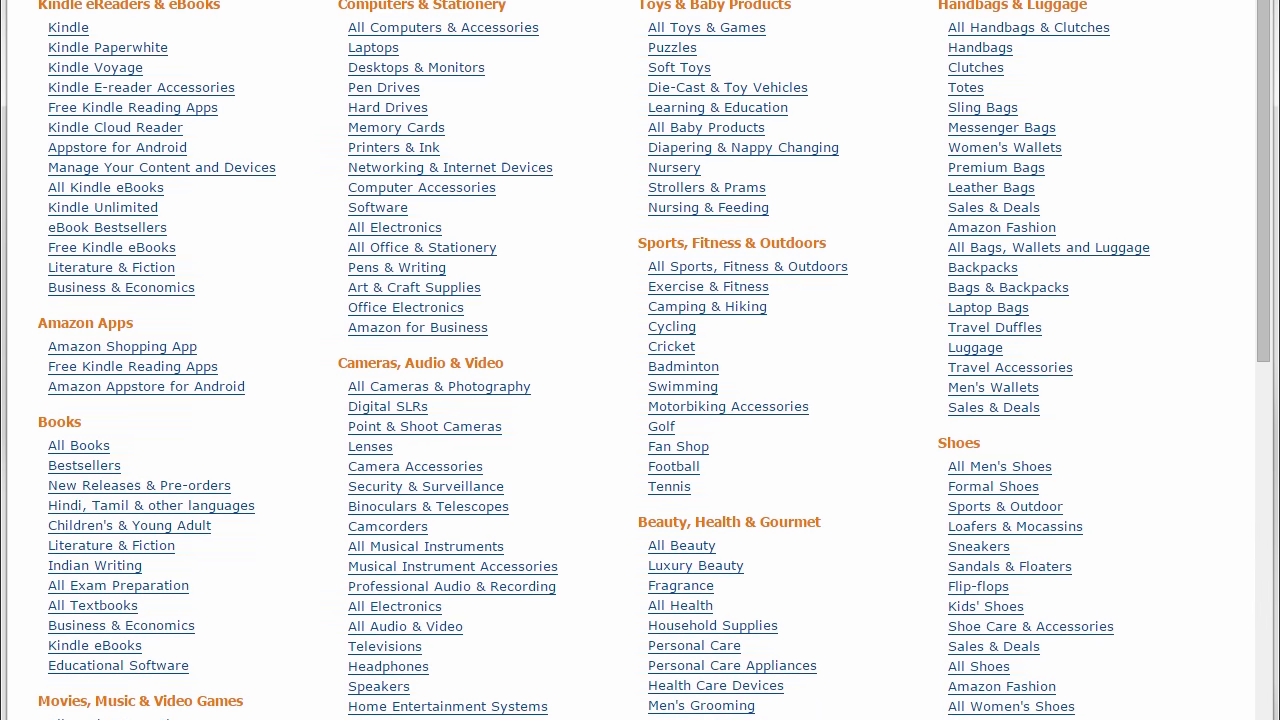
pyautogui.scroll(-3)
pyautogui.write('amazo')
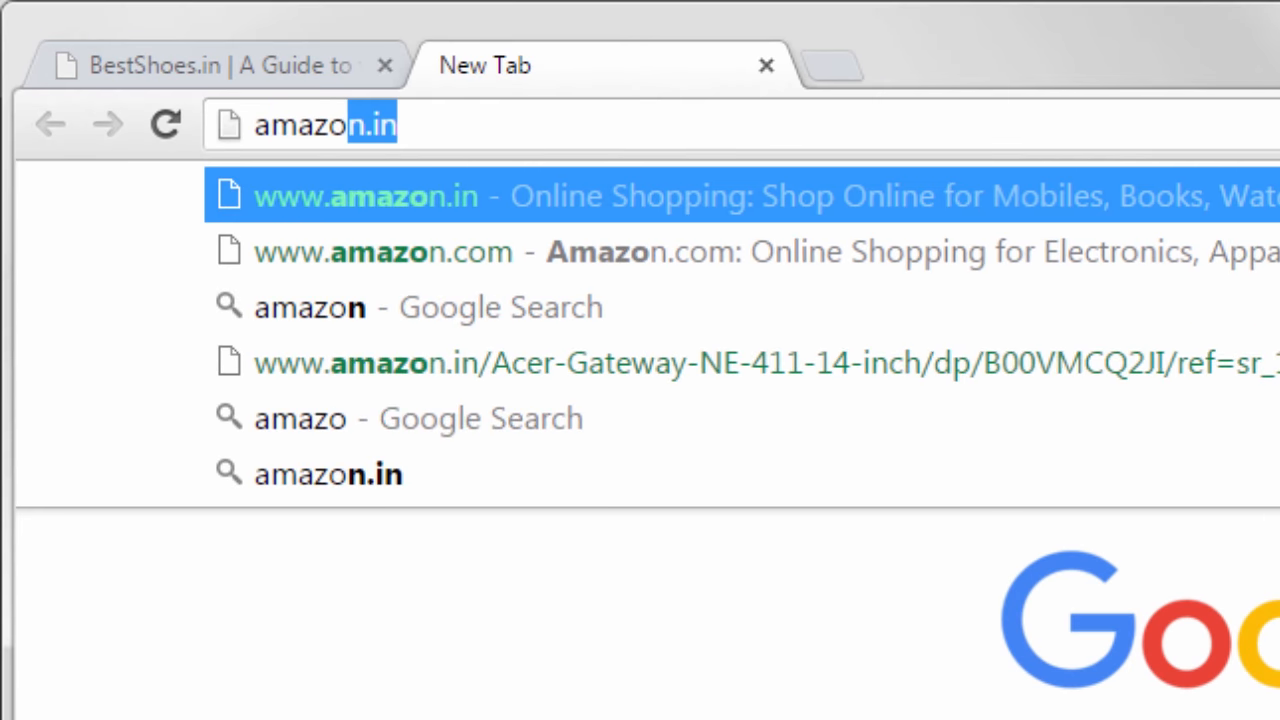
# - From the Amazon.in footer, reach Become an Affiliate and start the Join now for FREE sign-up
pyautogui.click(356, 196)
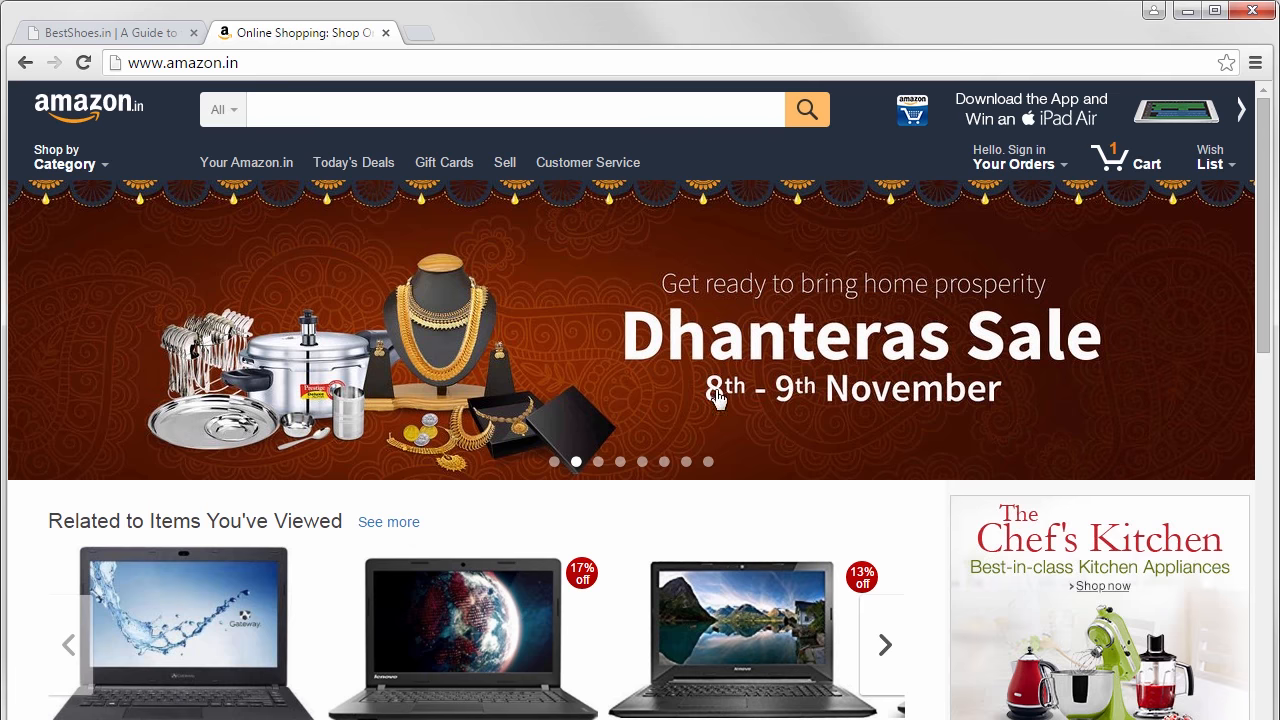
pyautogui.scroll(-3)
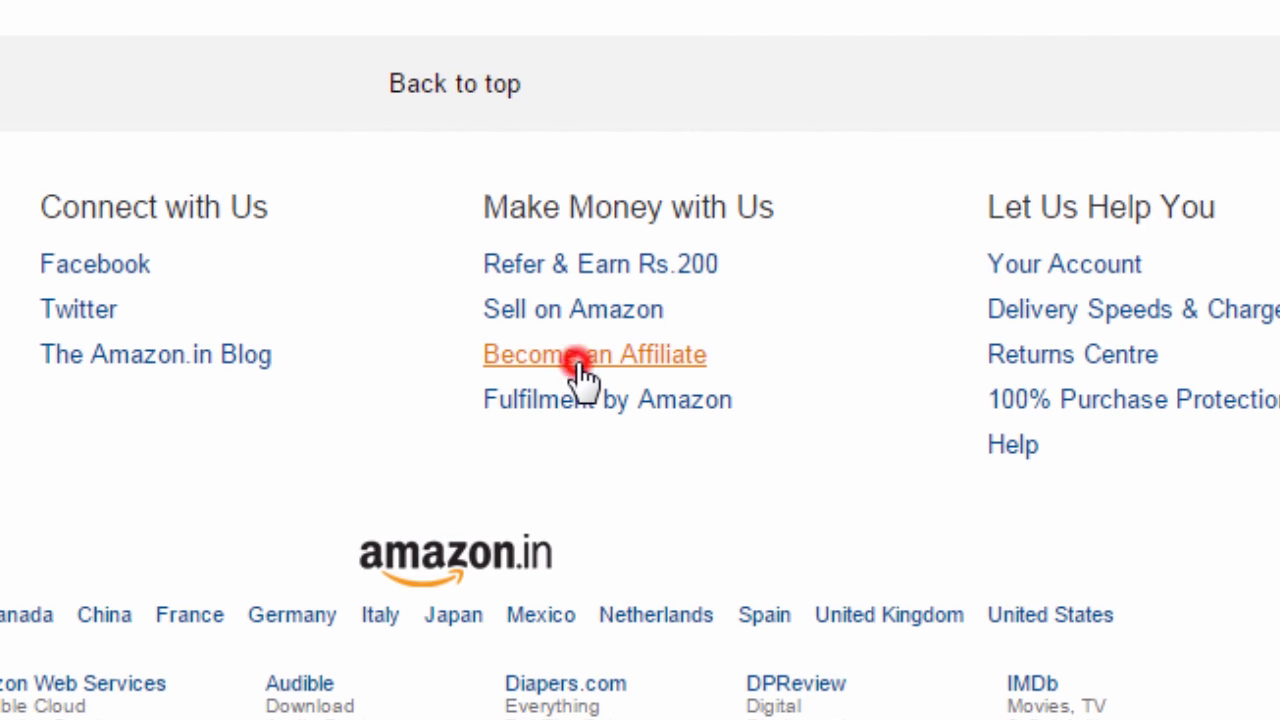
pyautogui.click(580, 356)
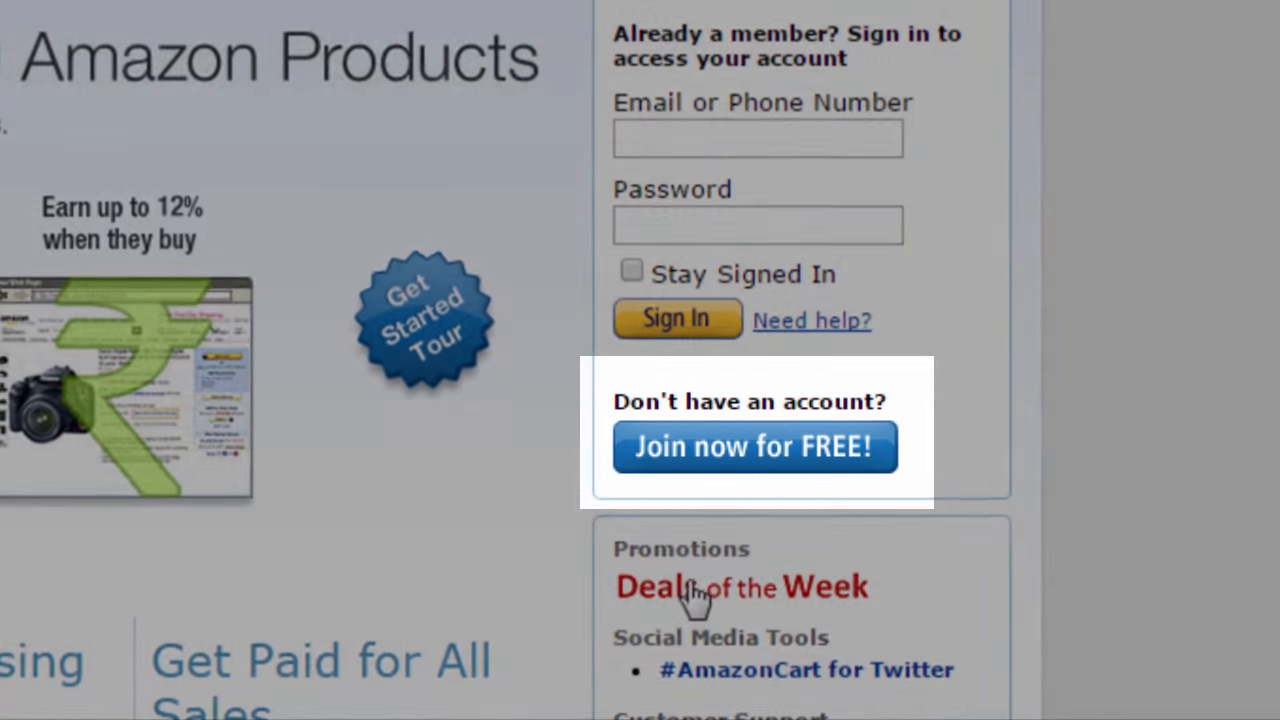
pyautogui.click(744, 448)
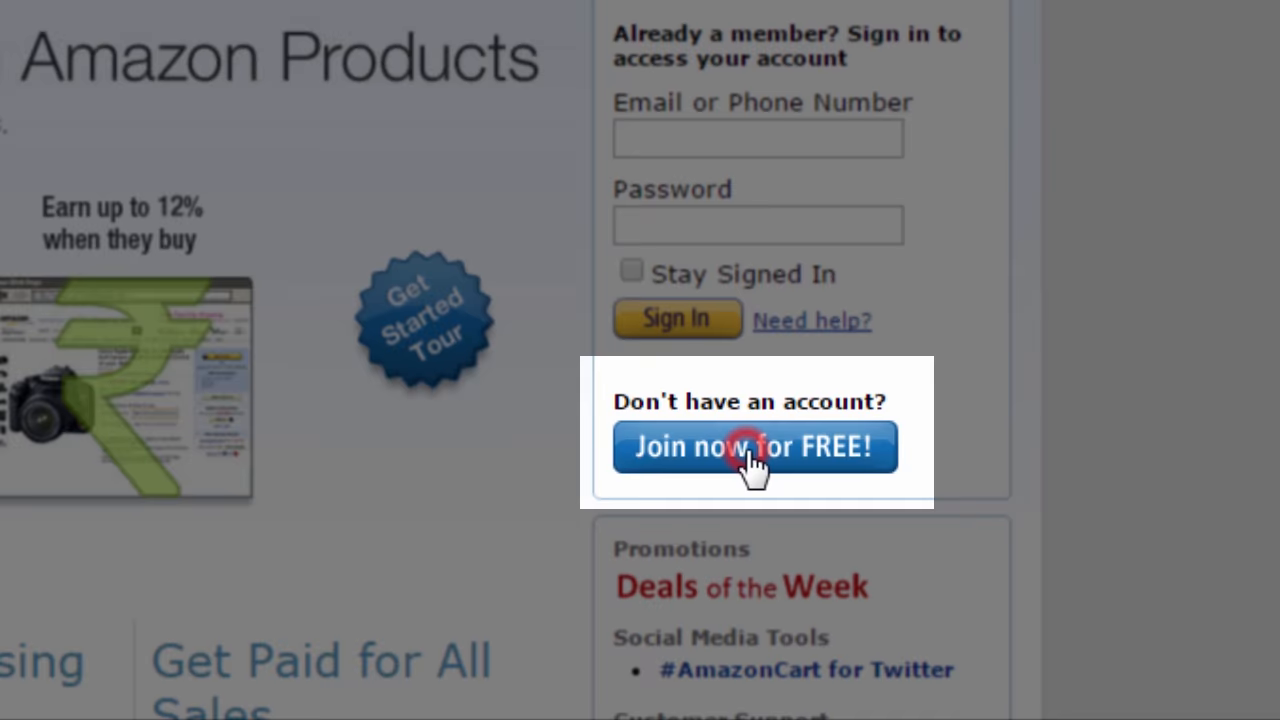
pyautogui.click(744, 446)
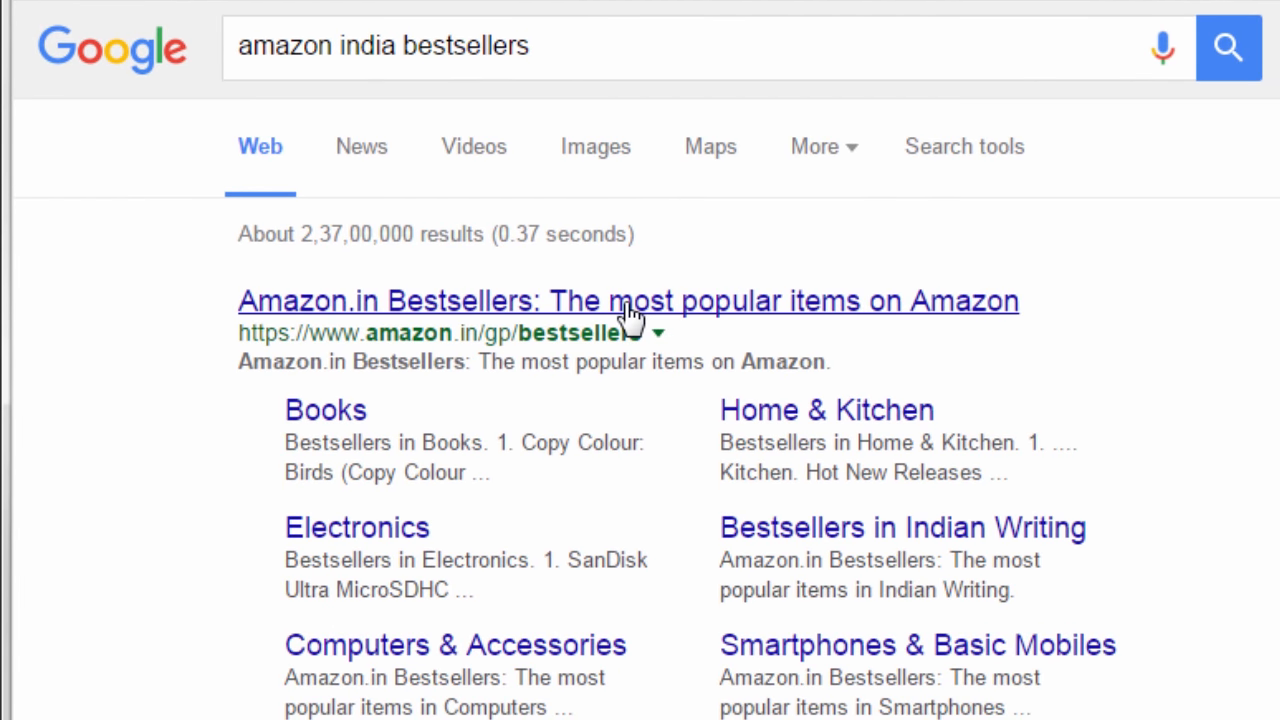
# - Browse Amazon.in Bestsellers in Shoes & Handbags down to the Asian Mesh Bullet 13 running shoe and its reviews
pyautogui.click(618, 300)
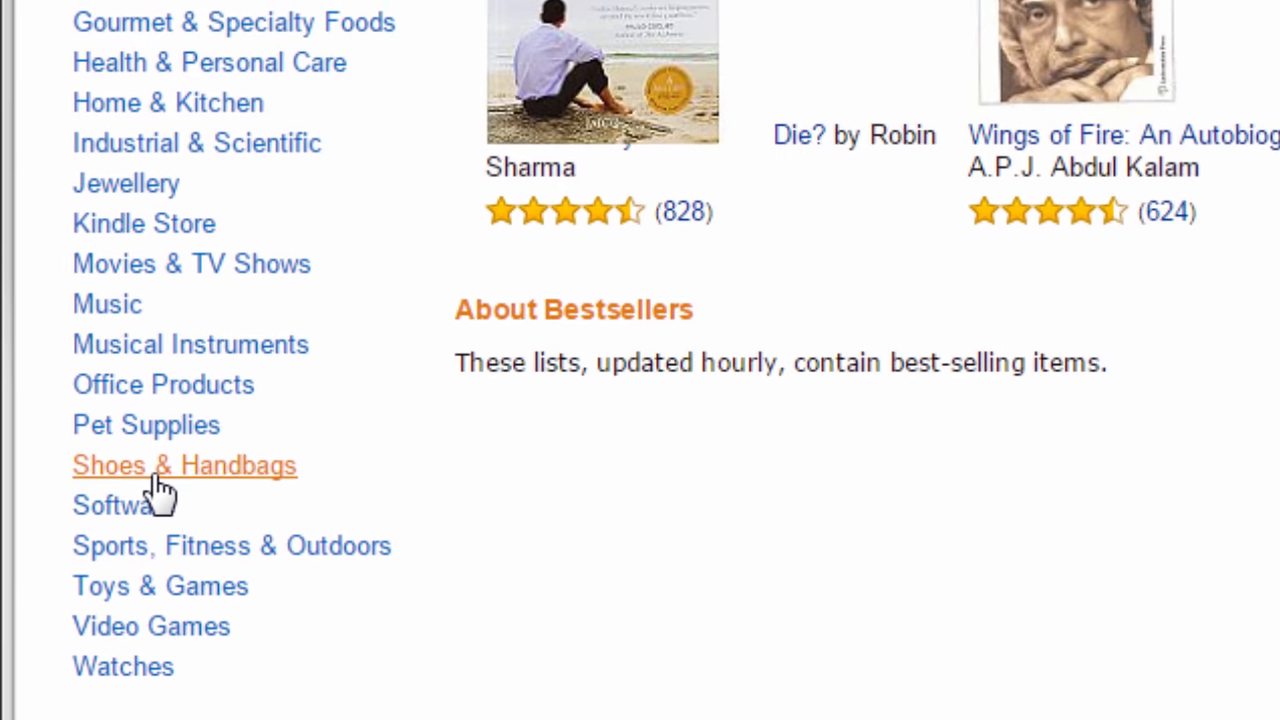
pyautogui.click(184, 464)
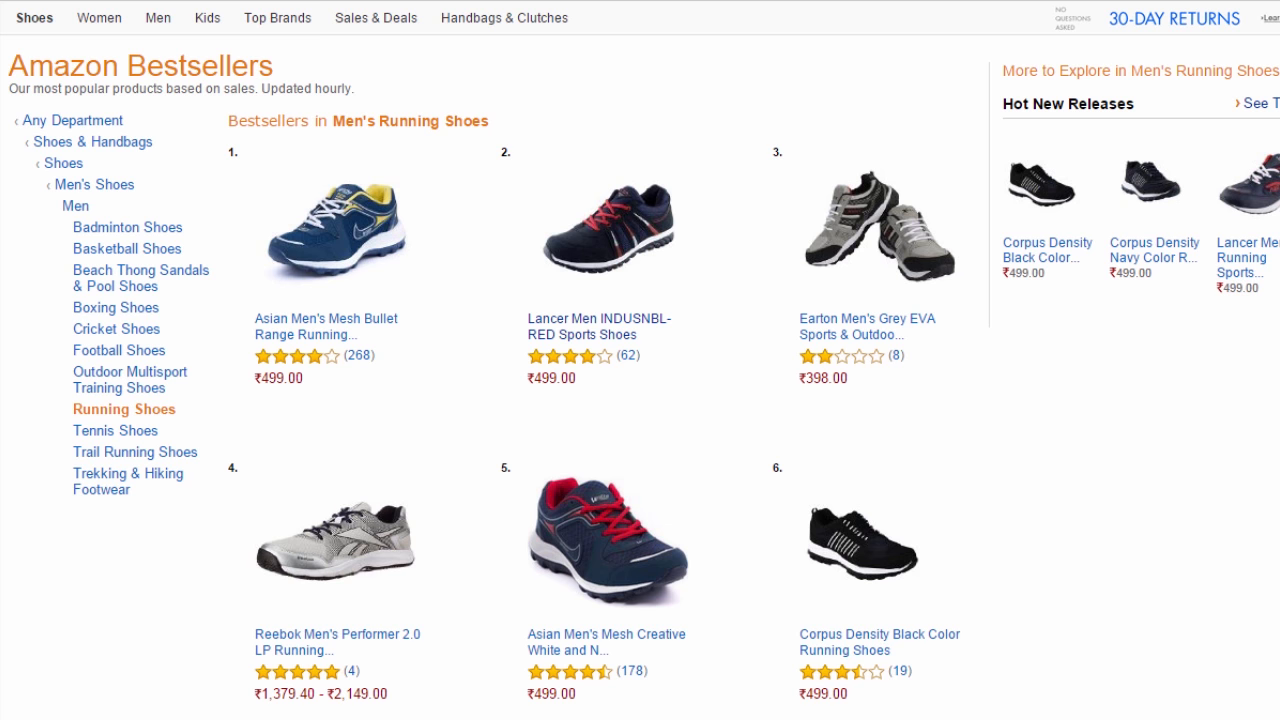
pyautogui.scroll(-3)
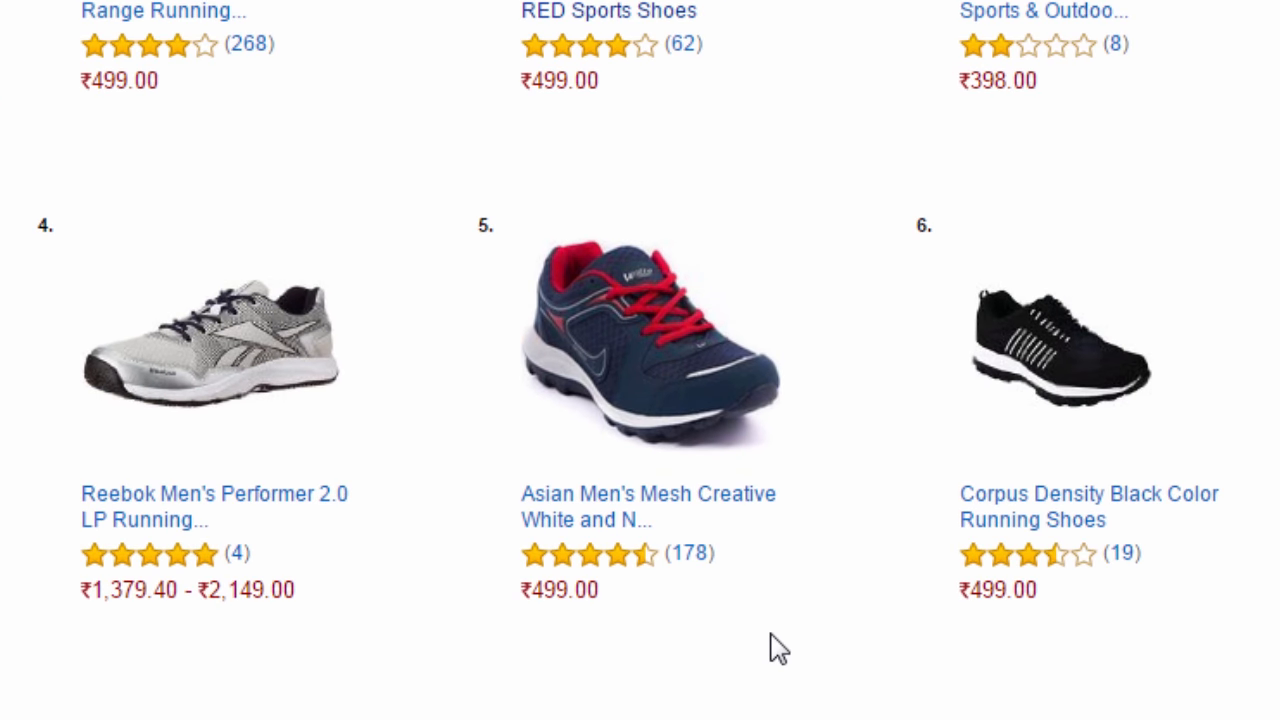
pyautogui.moveTo(650, 404)
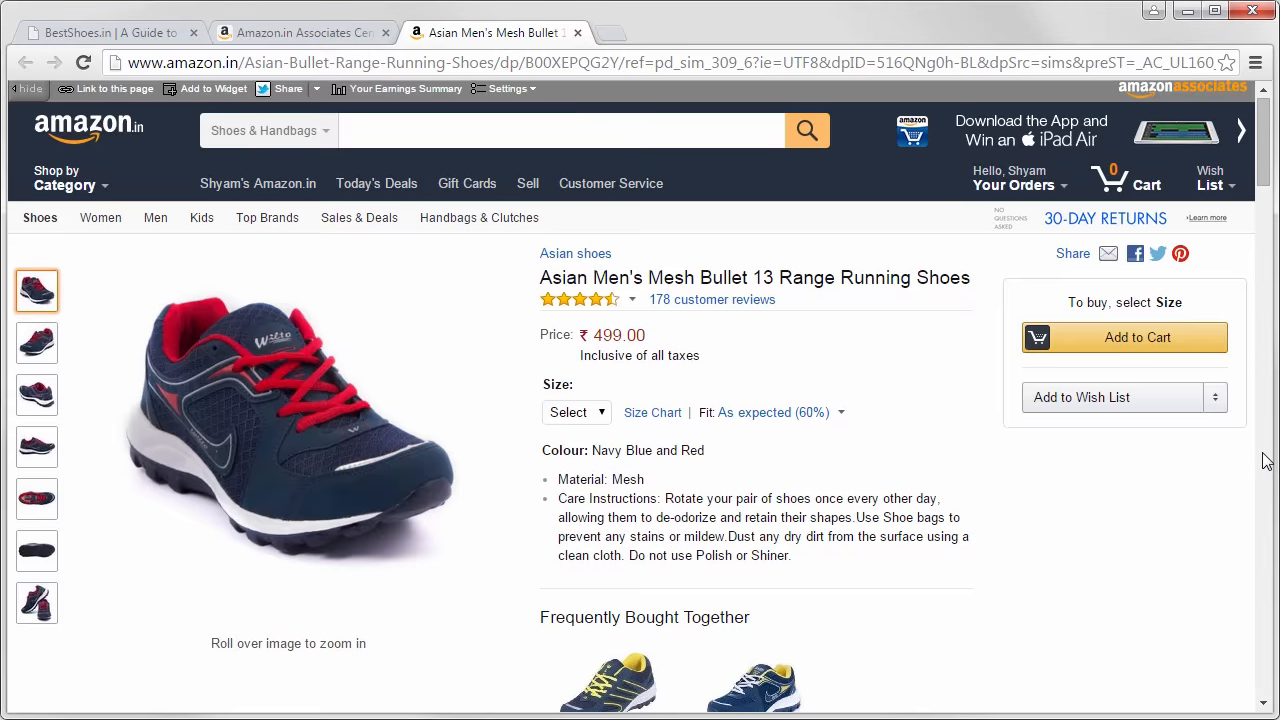
pyautogui.scroll(-3)
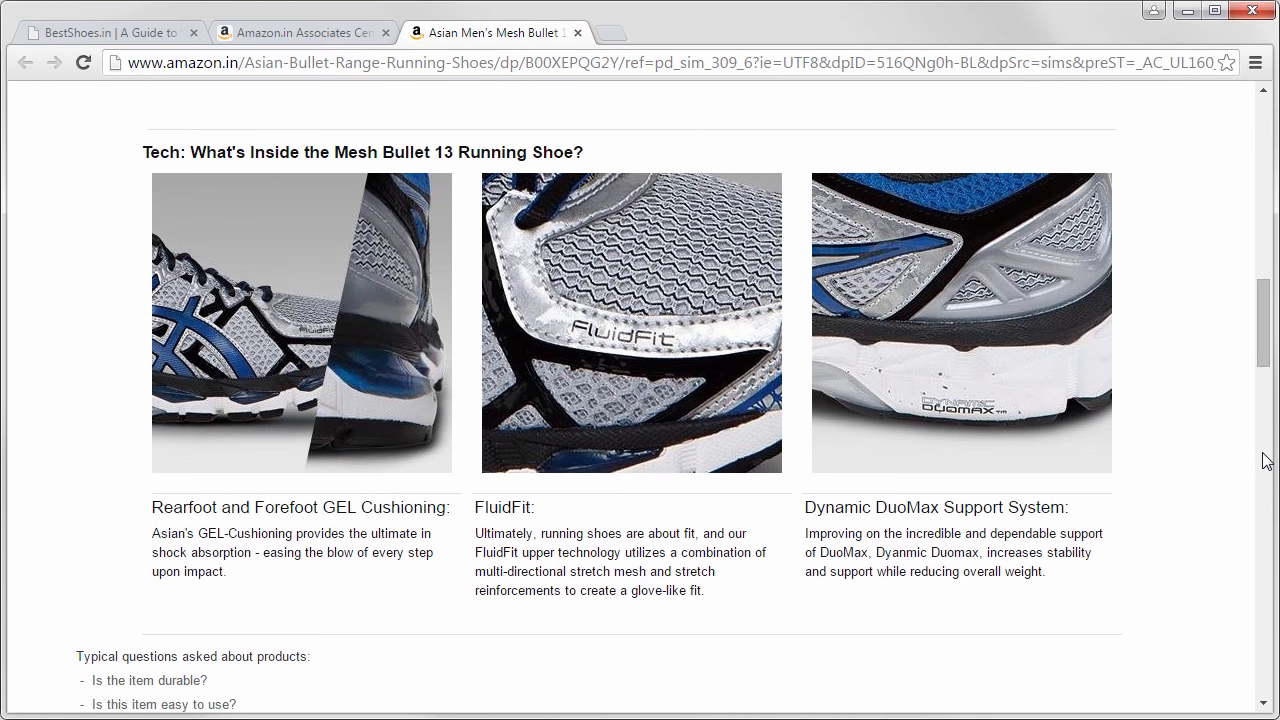
pyautogui.scroll(-3)
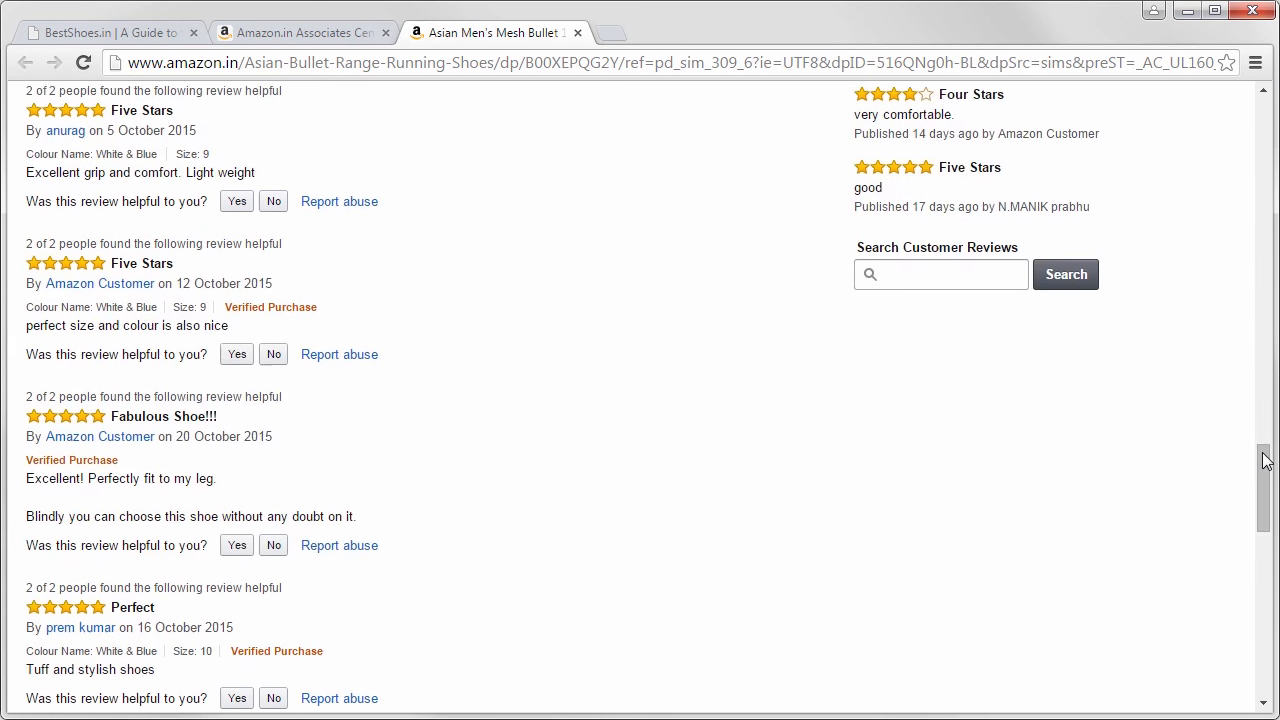
pyautogui.scroll(-3)
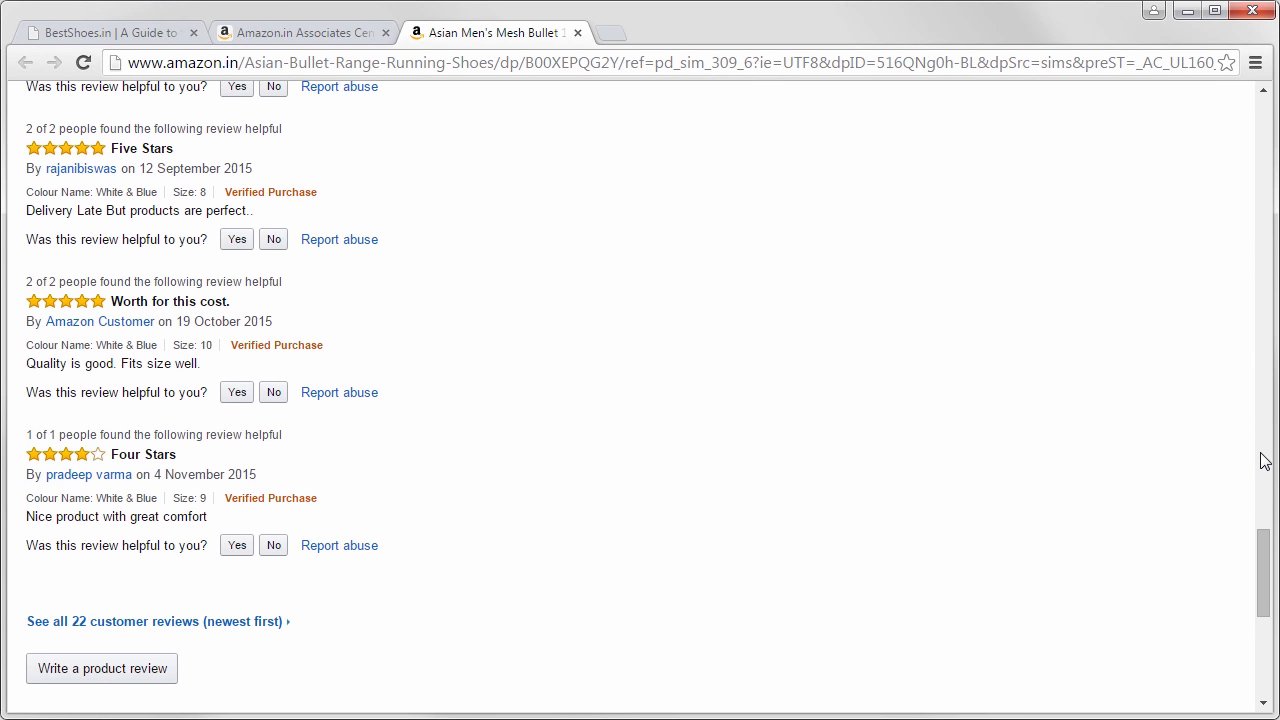
pyautogui.click(100, 32)
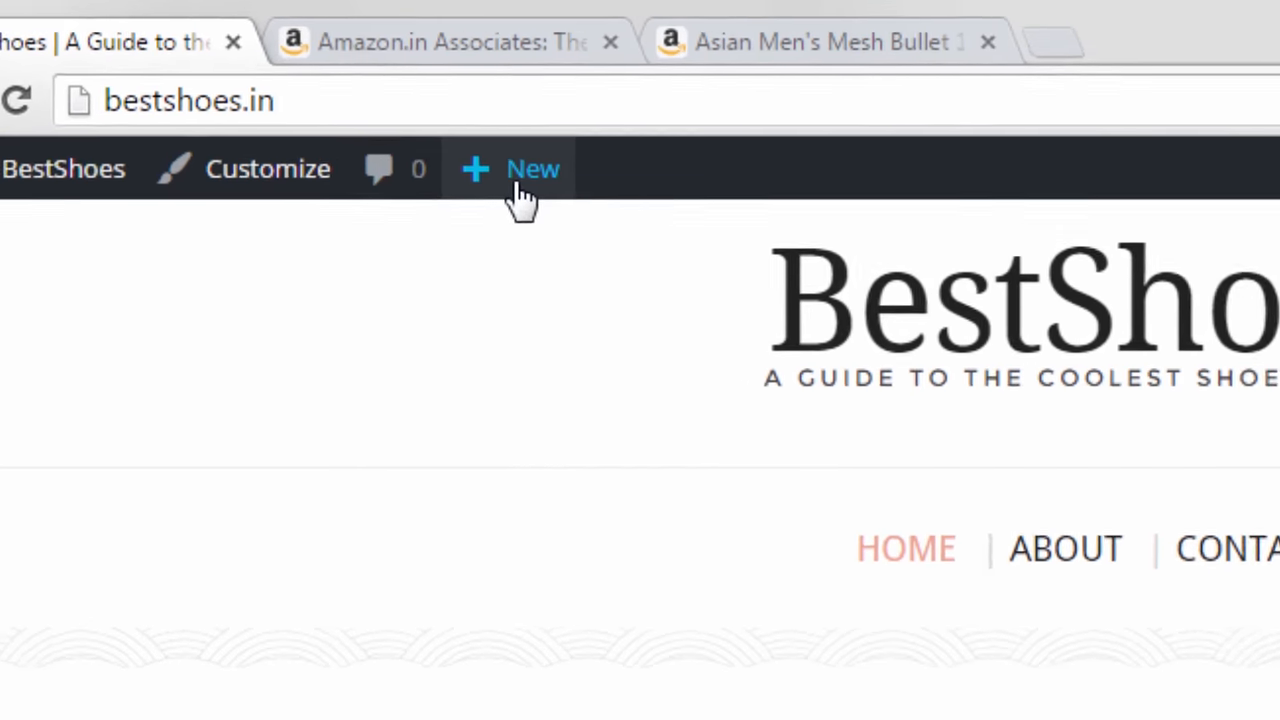
# - Start a new WordPress post titled 'Best Running Shoe you can buy for 500 bucks'
pyautogui.click(530, 168)
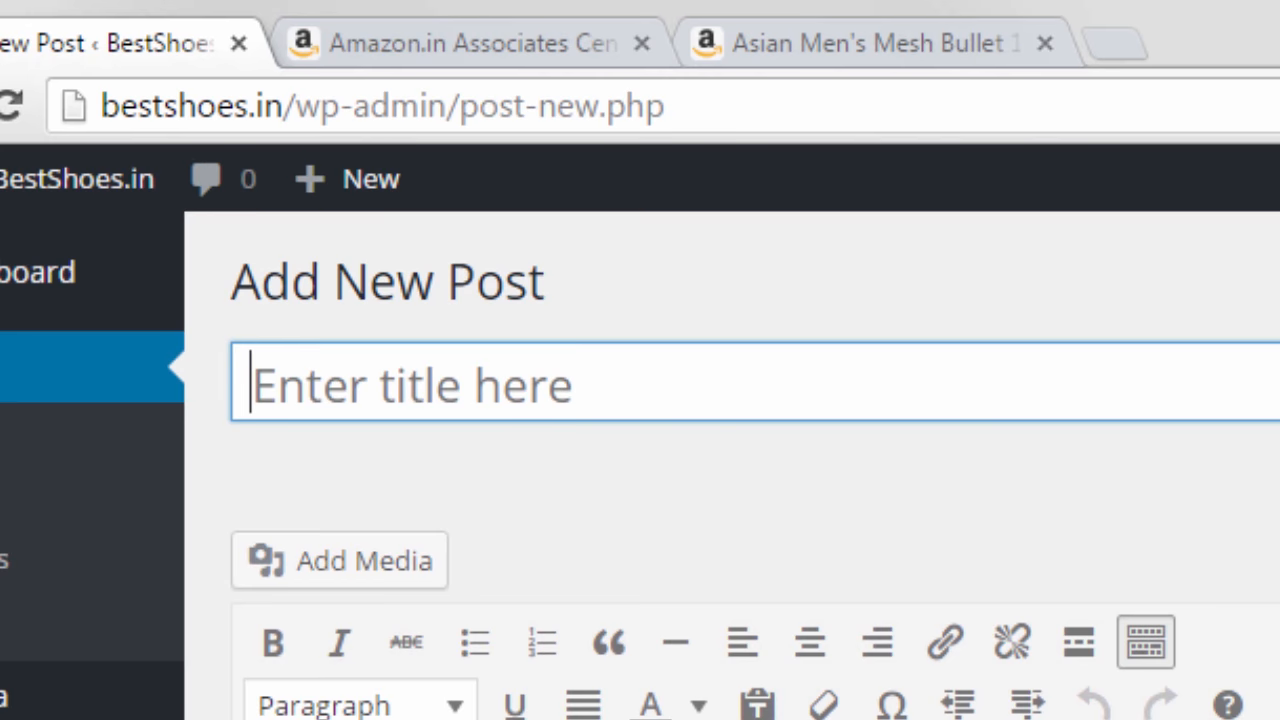
pyautogui.write('Best Running Shoe you')
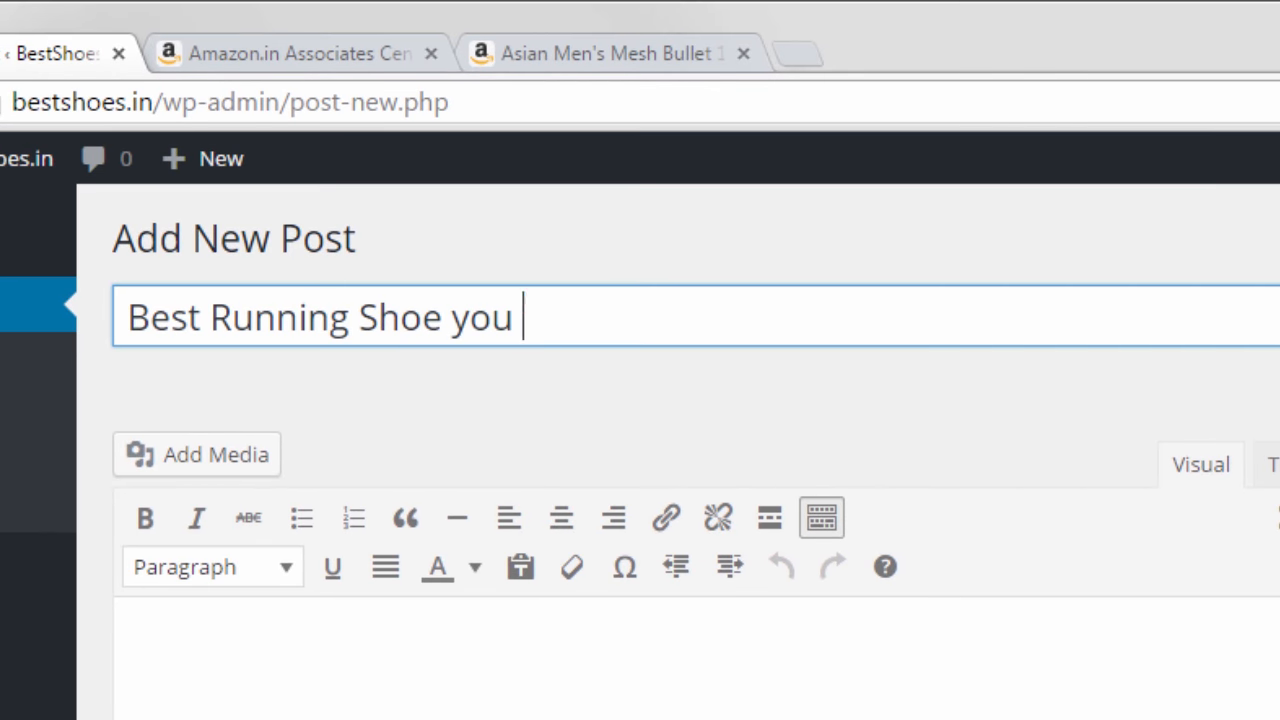
pyautogui.write('can buy for 500 bucks')
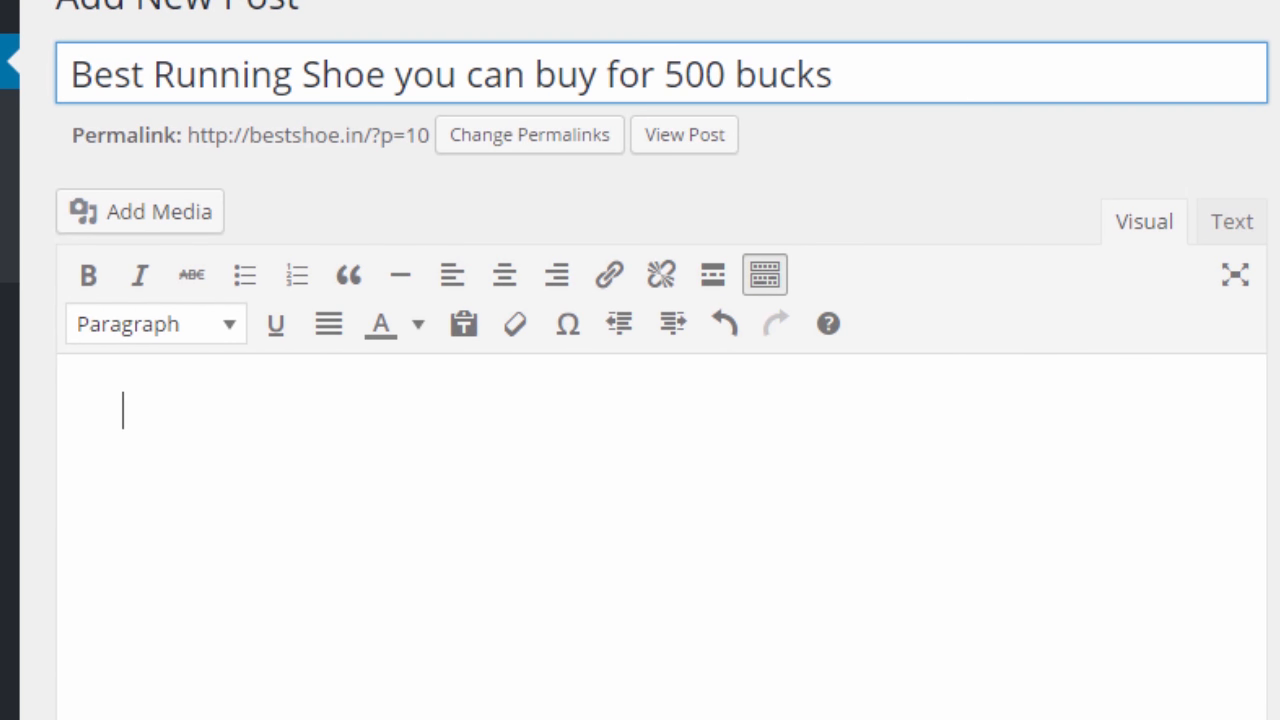
# - Write the post body: intro on best shoes to buy, shoe description, and PROS ending with Value for Money
pyautogui.write('Everyone looking to start running has one important question on their mind – which are the')
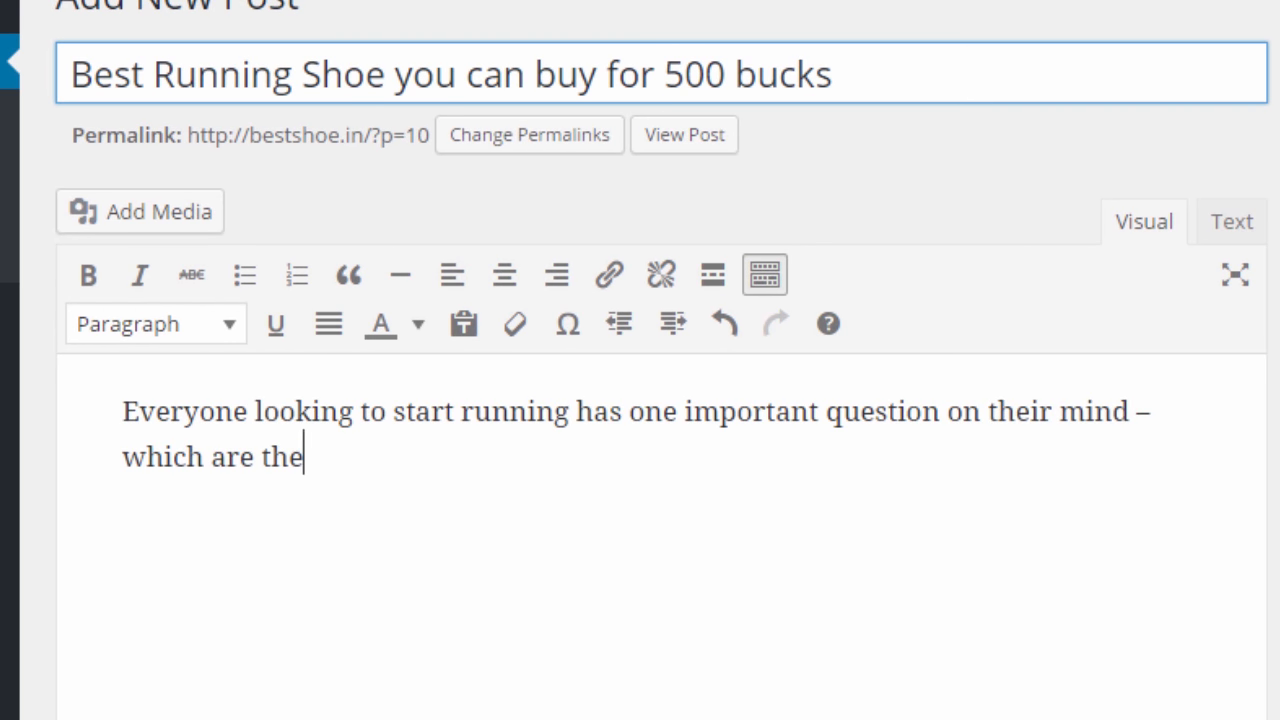
pyautogui.write('best shoes to buy?')
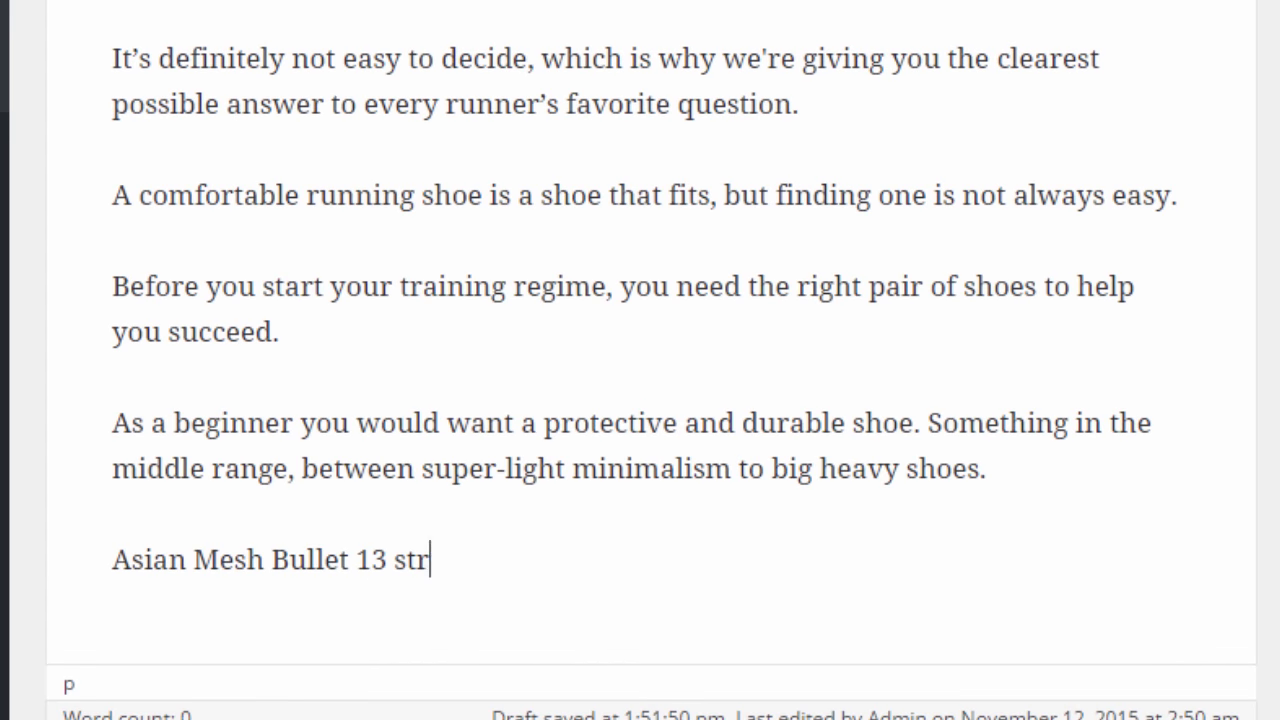
pyautogui.write('ikes a good balance between cushioning and stiffness for a supportive shoe design.')
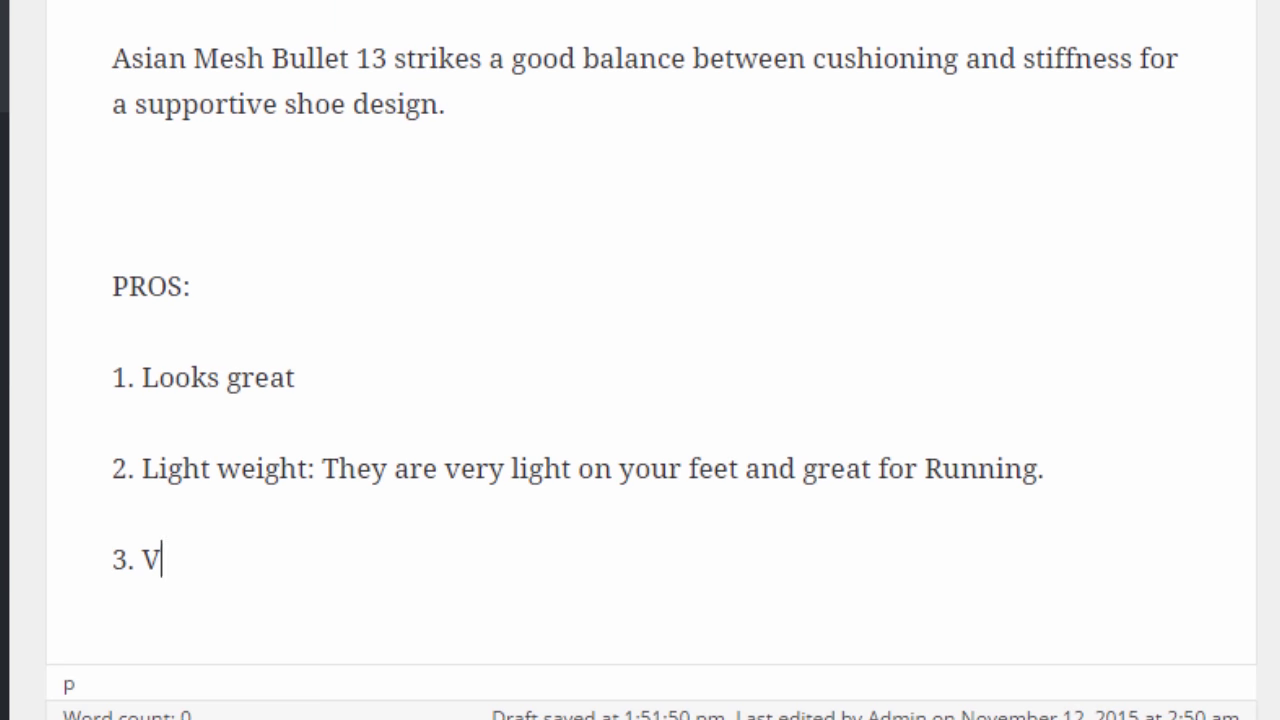
pyautogui.write("alue for Money: It's hard to get a better shoe in this price range.")
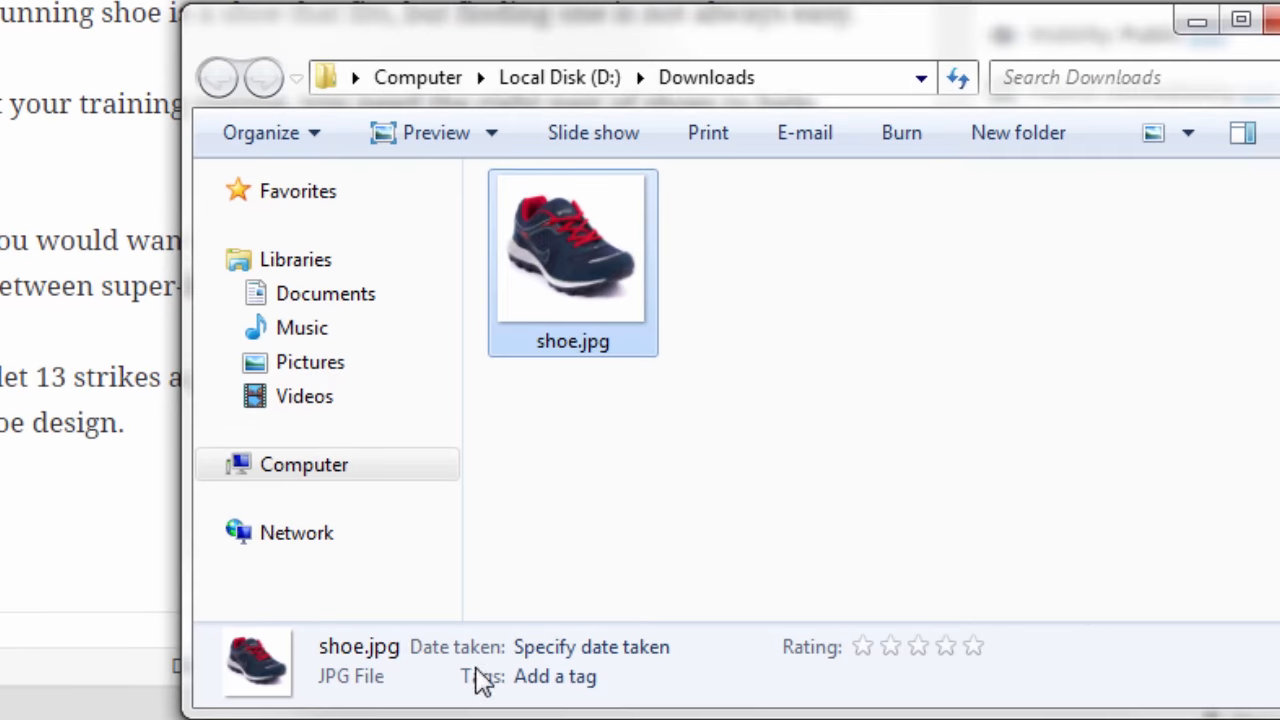
# - Upload shoe.jpg through Add Media and insert the shoe photo into the post
pyautogui.moveTo(572, 244); pyautogui.dragTo(230, 500)
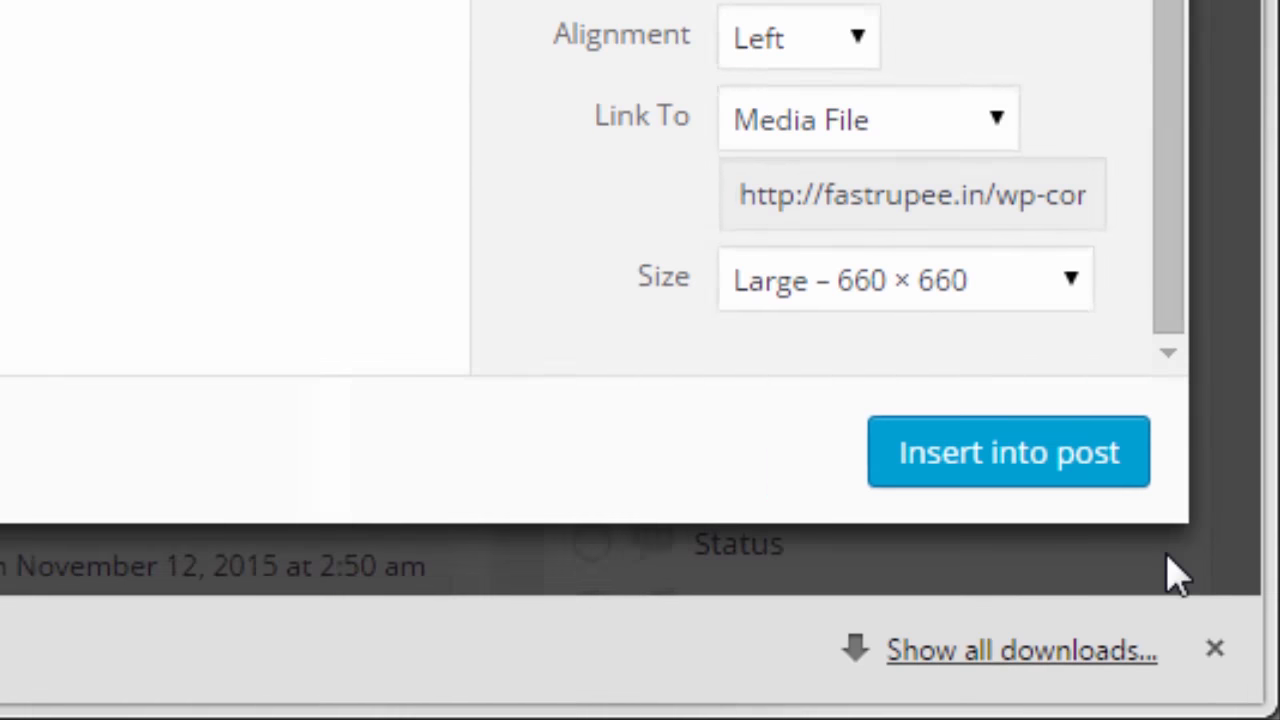
pyautogui.click(1008, 452)
pyautogui.write('buy button')
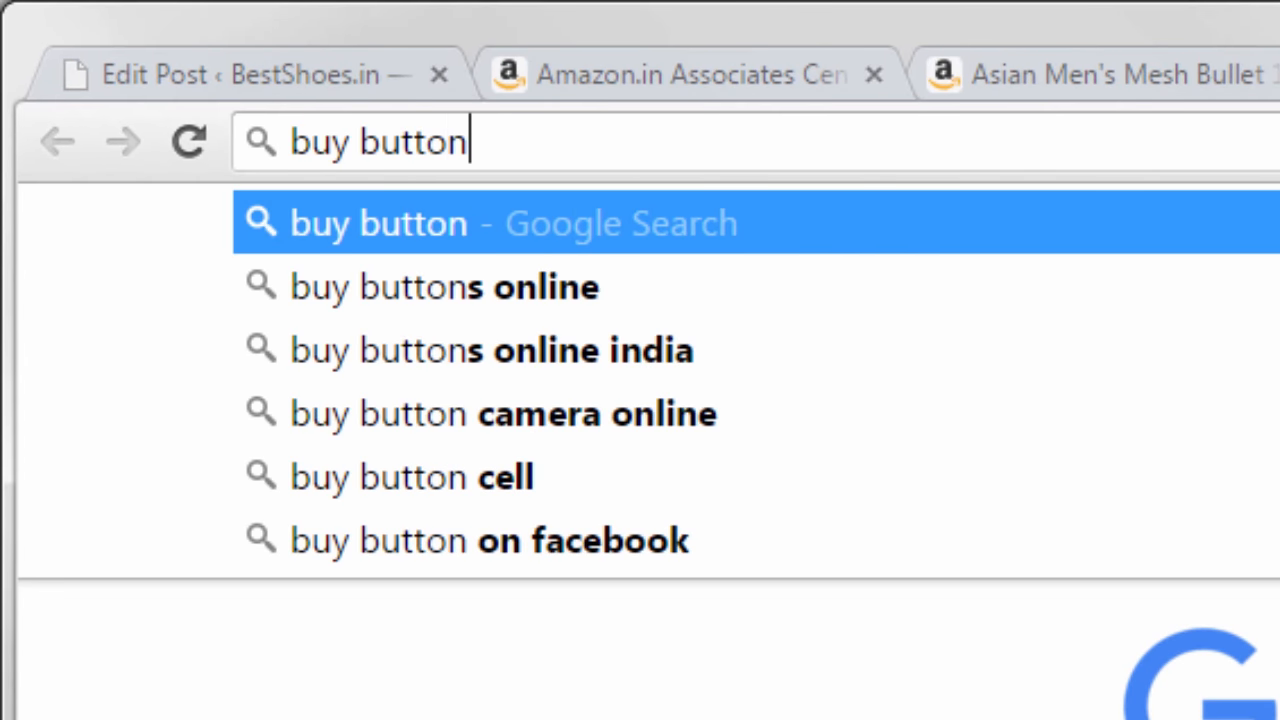
# - Find a BUY NOW button image via Google, save it to disk and insert it into the post
pyautogui.click(378, 222)
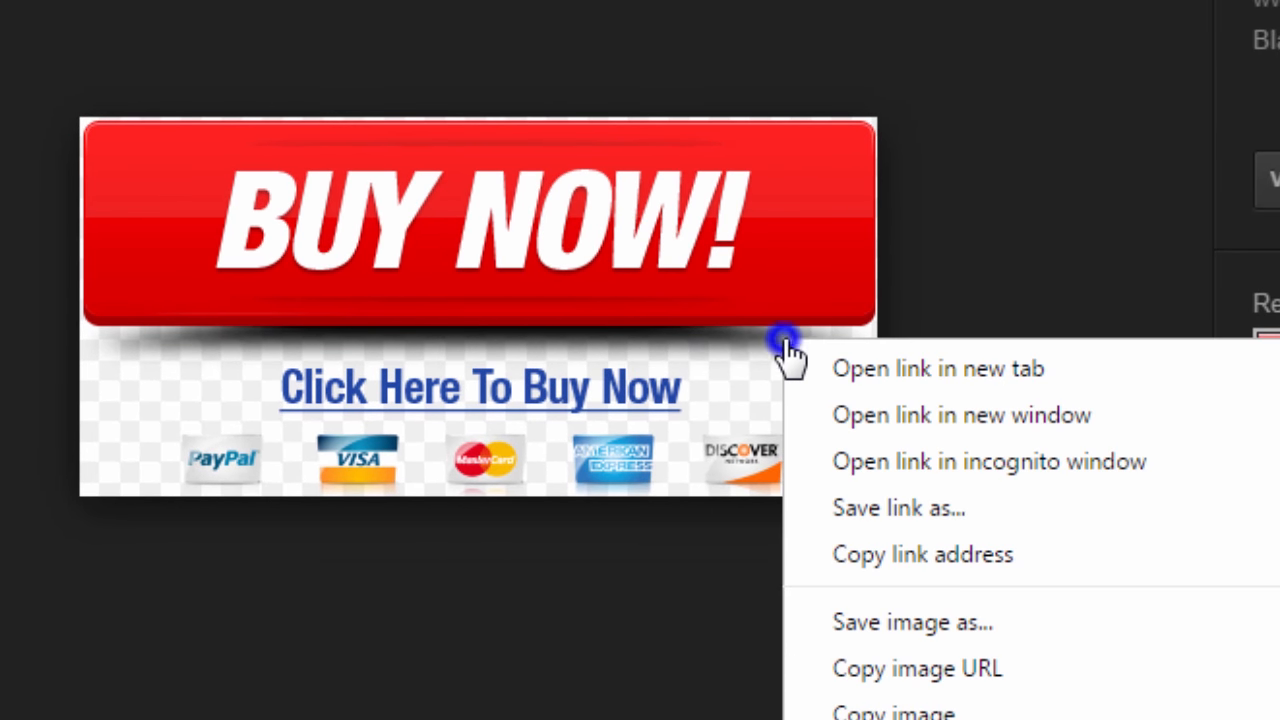
pyautogui.click(912, 622)
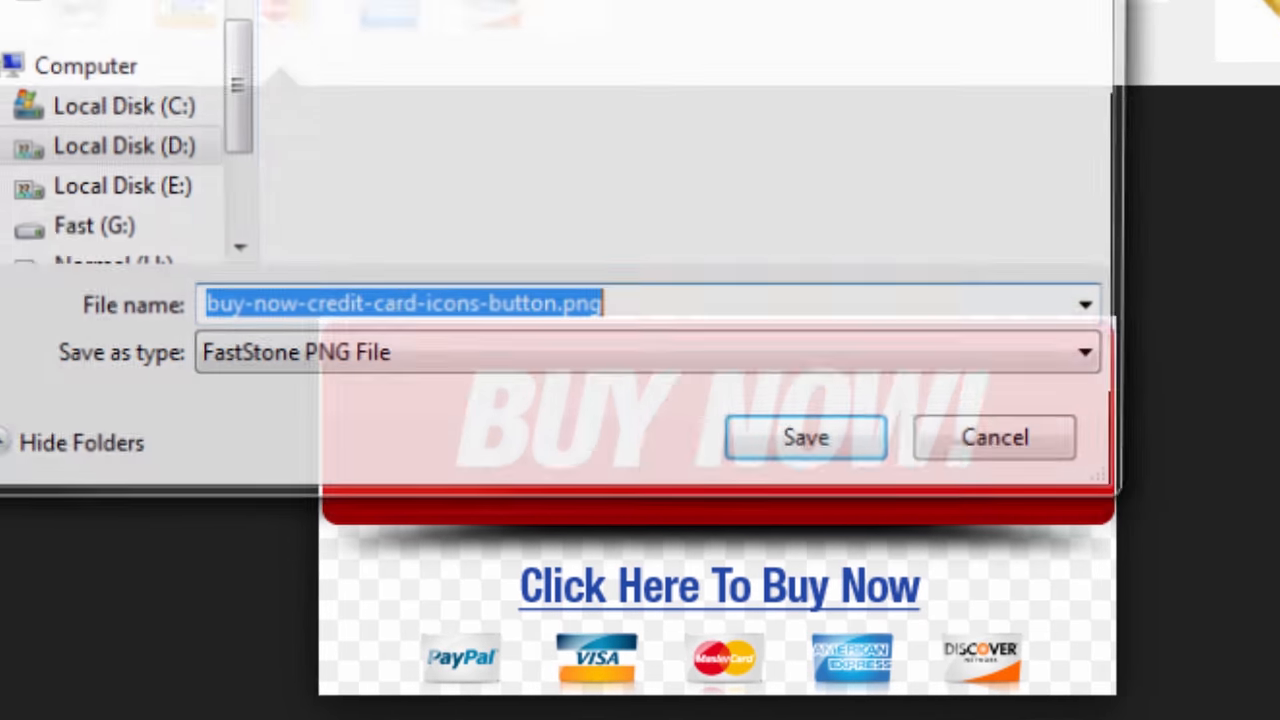
pyautogui.click(806, 436)
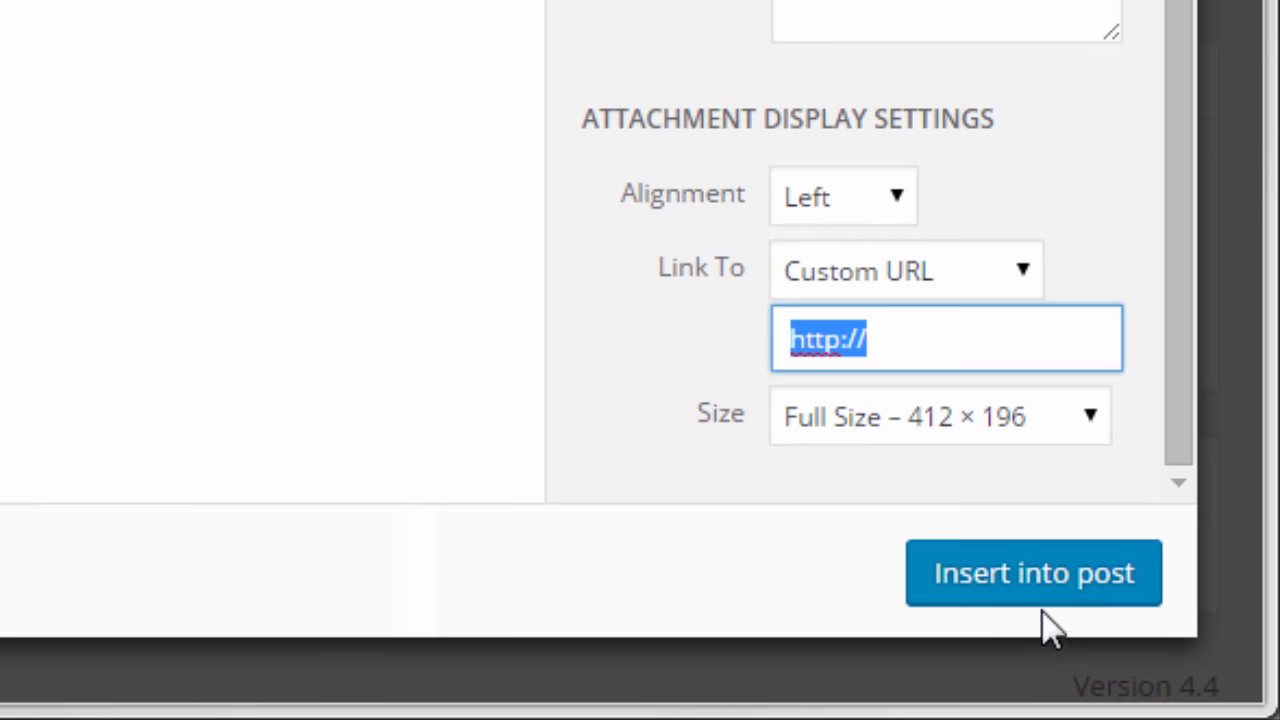
pyautogui.click(1032, 576)
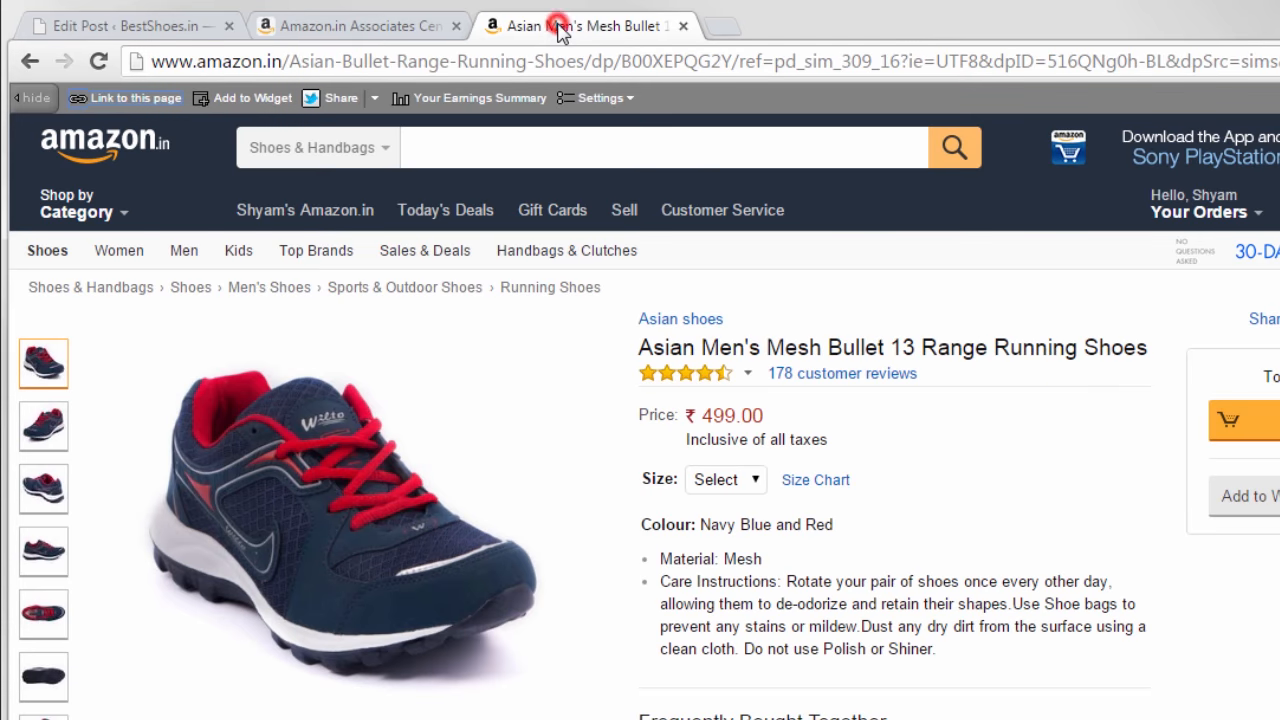
# - Link the BUY NOW image to the shoe's Amazon SiteStripe affiliate URL as a Custom URL opening in a new tab
pyautogui.click(132, 96)
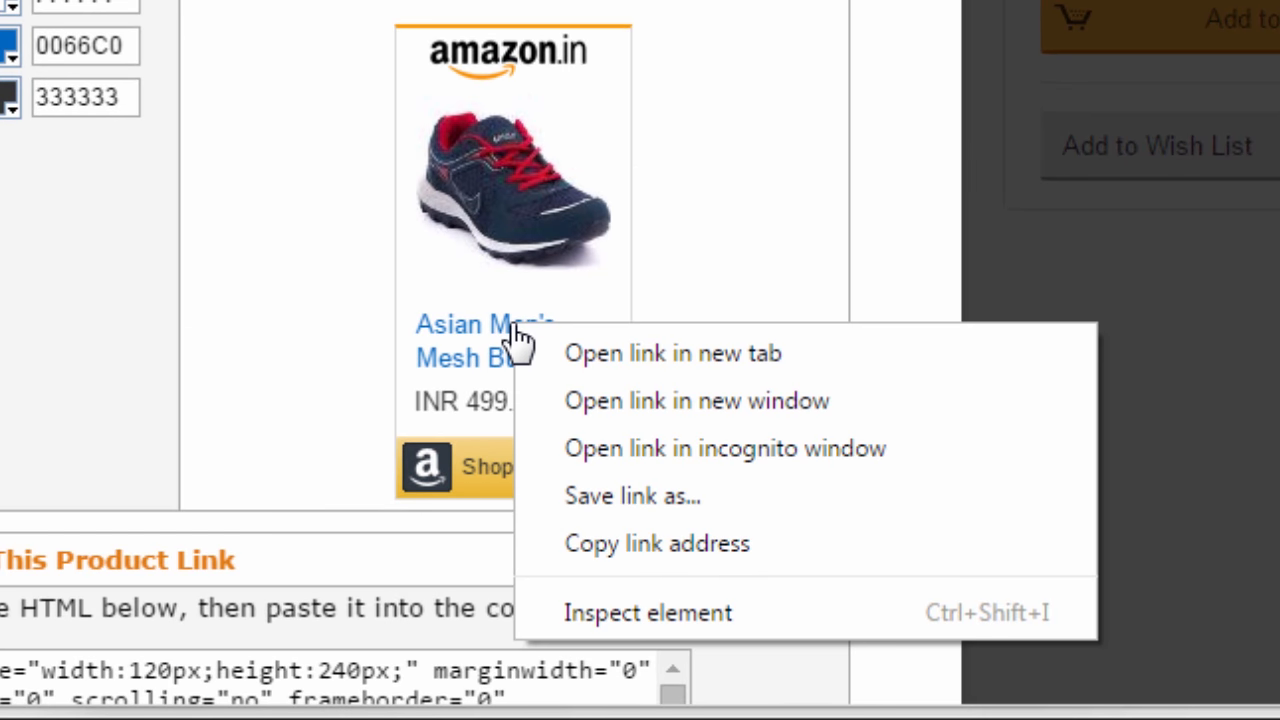
pyautogui.click(652, 552)
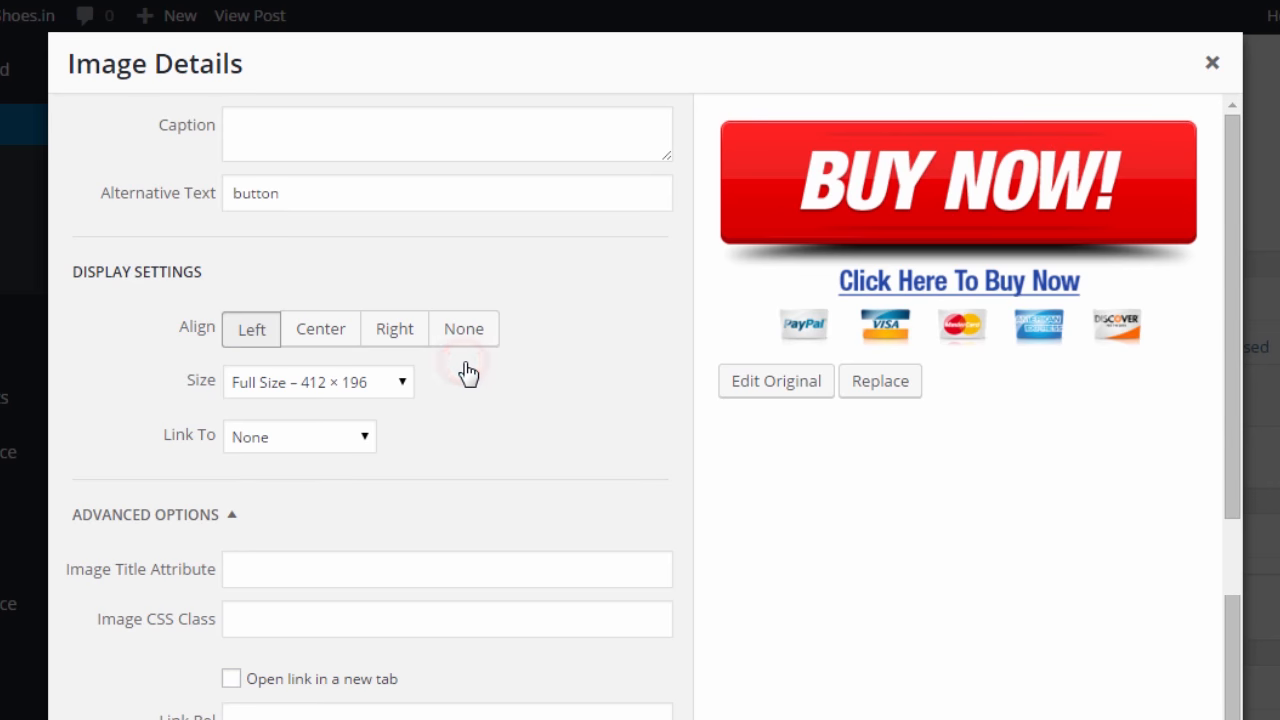
pyautogui.click(300, 436)
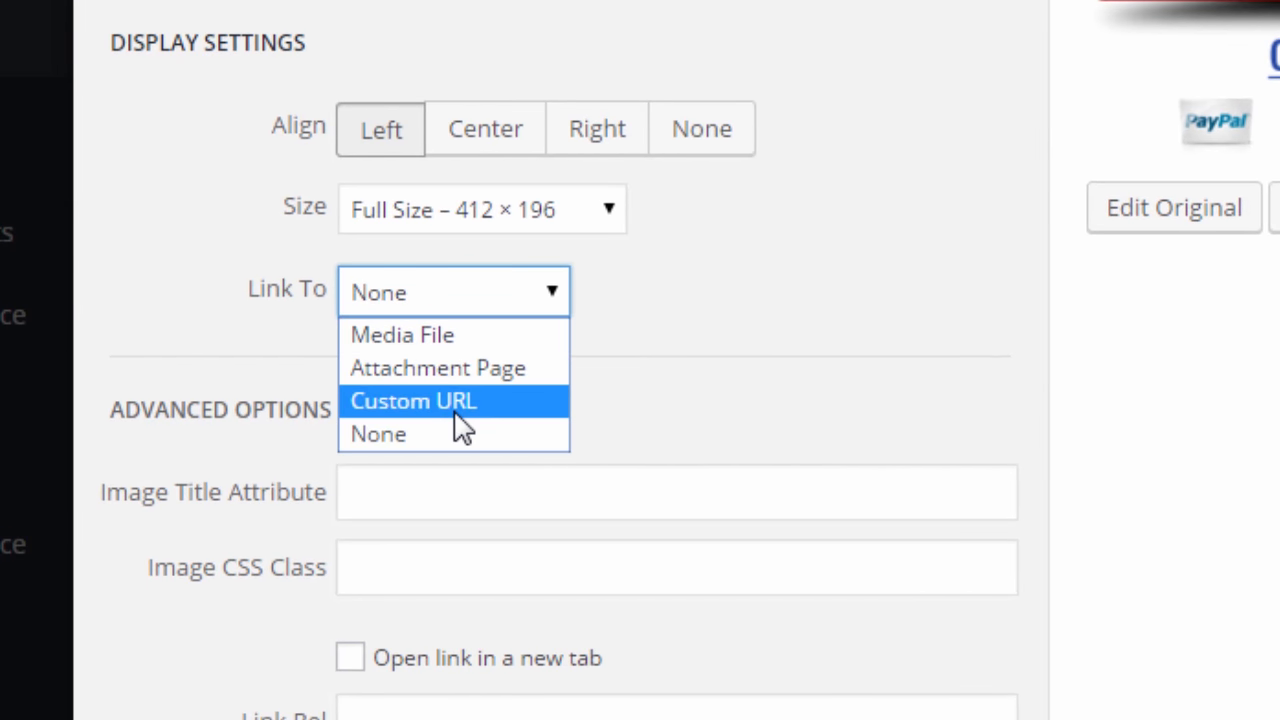
pyautogui.click(412, 400)
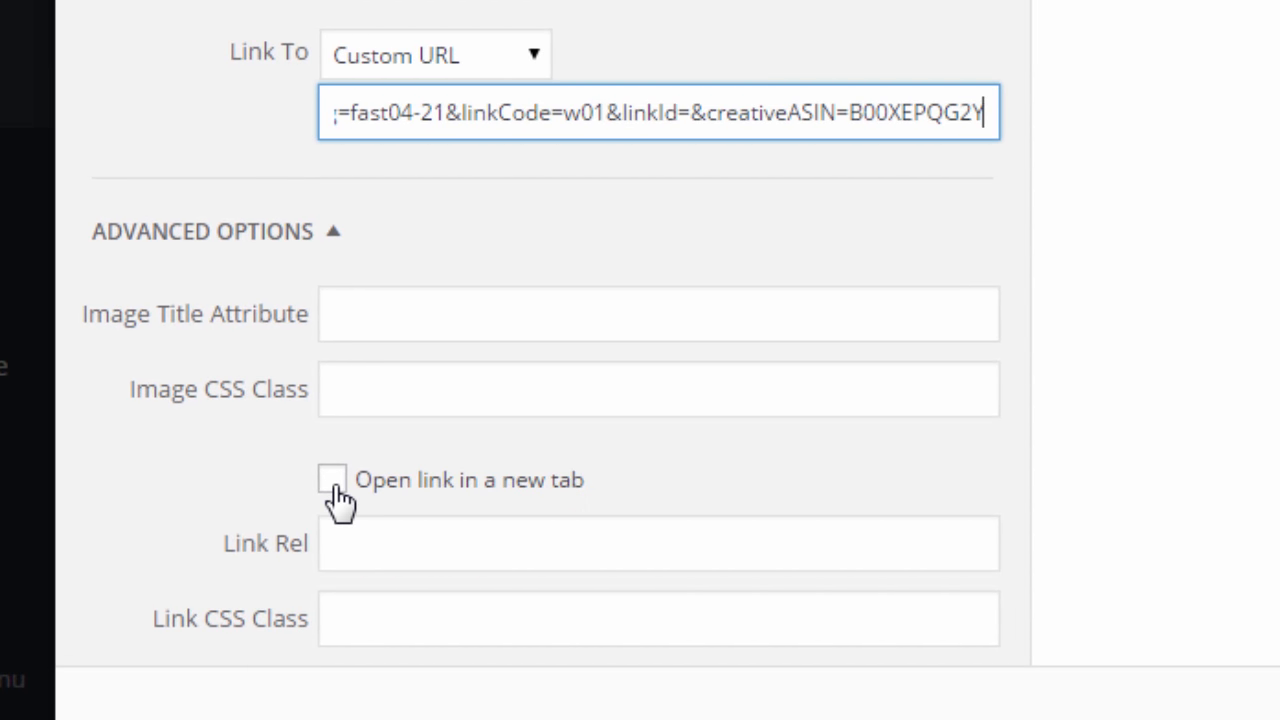
pyautogui.click(336, 480)
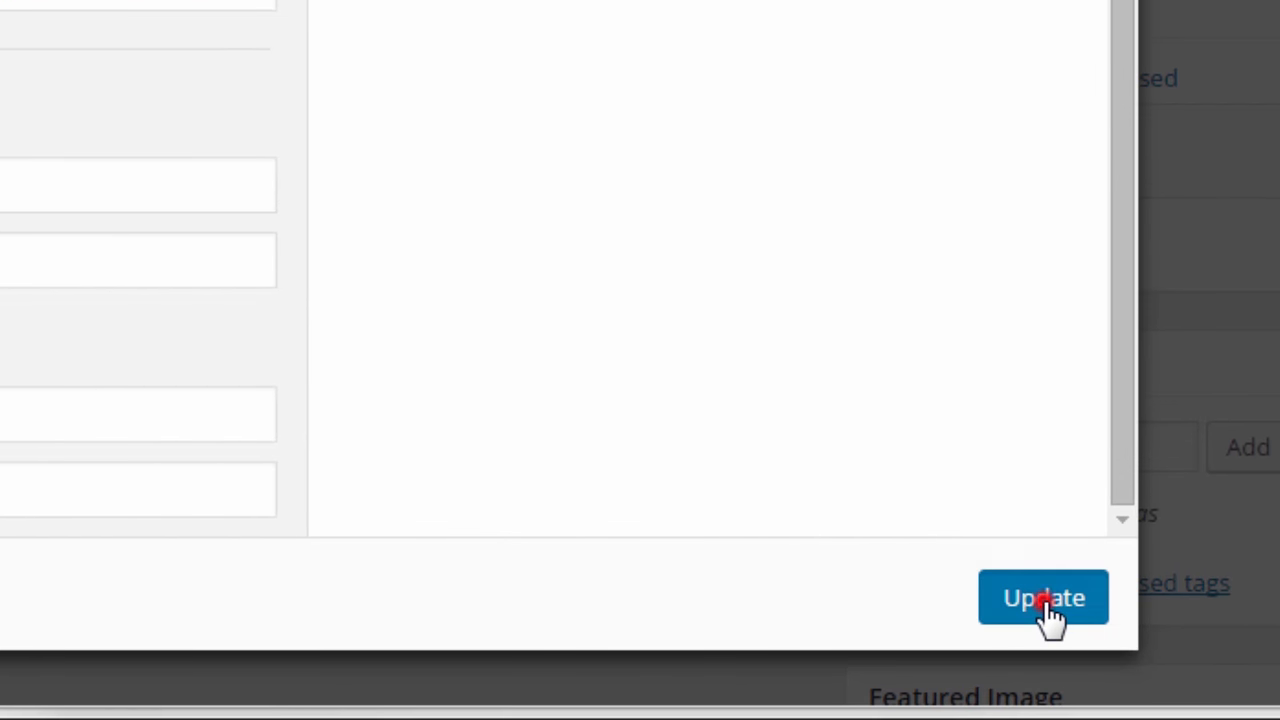
# - Update the image link, publish the review post and view it live with the BUY NOW button
pyautogui.click(1042, 596)
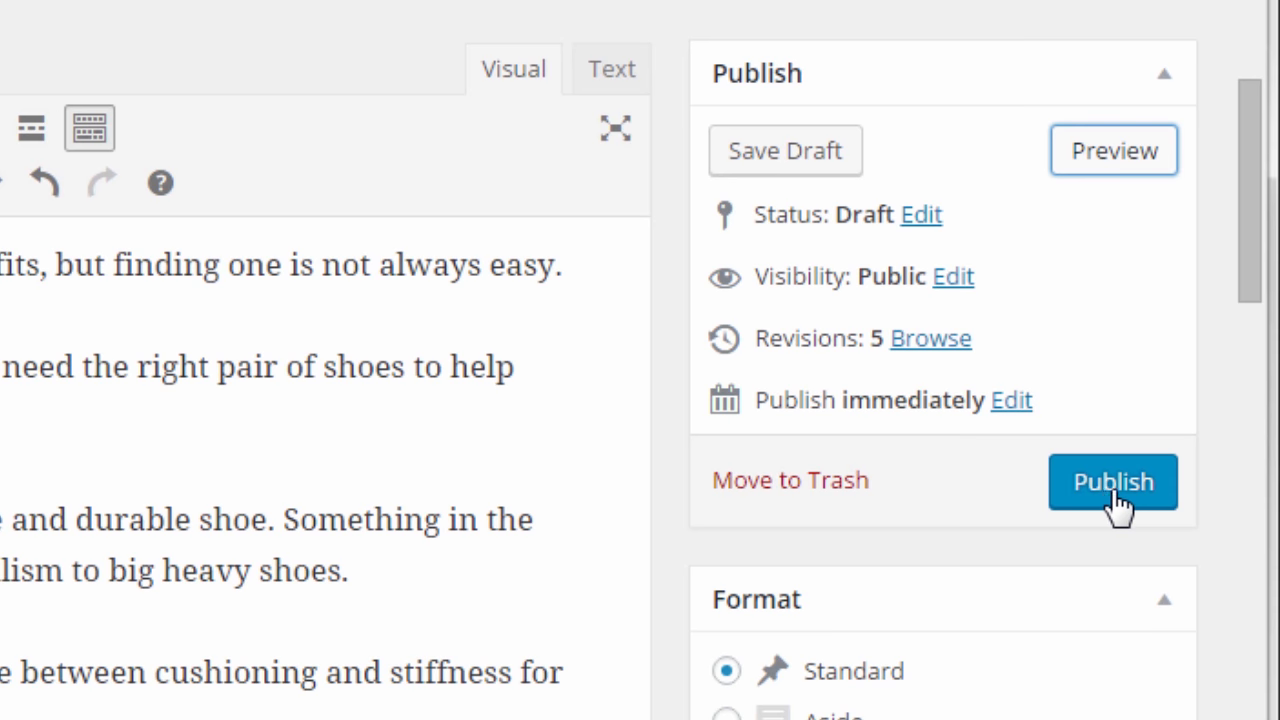
pyautogui.click(1120, 482)
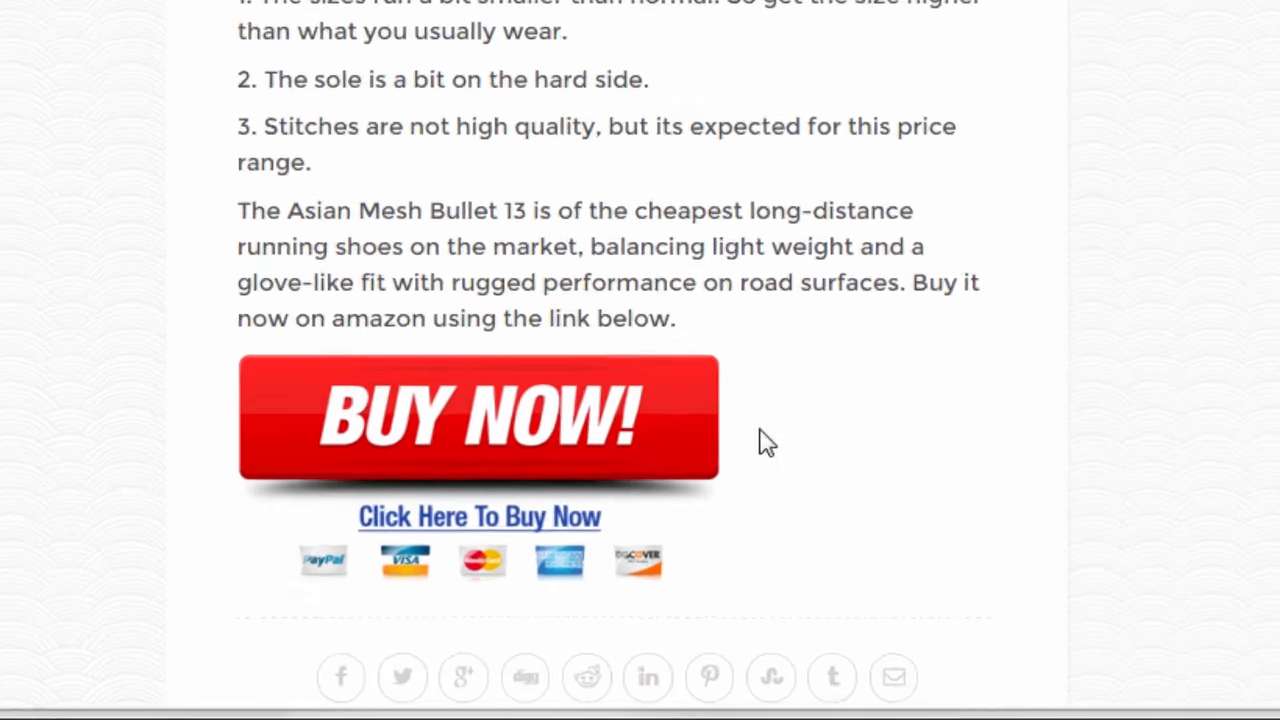
pyautogui.click(478, 418)
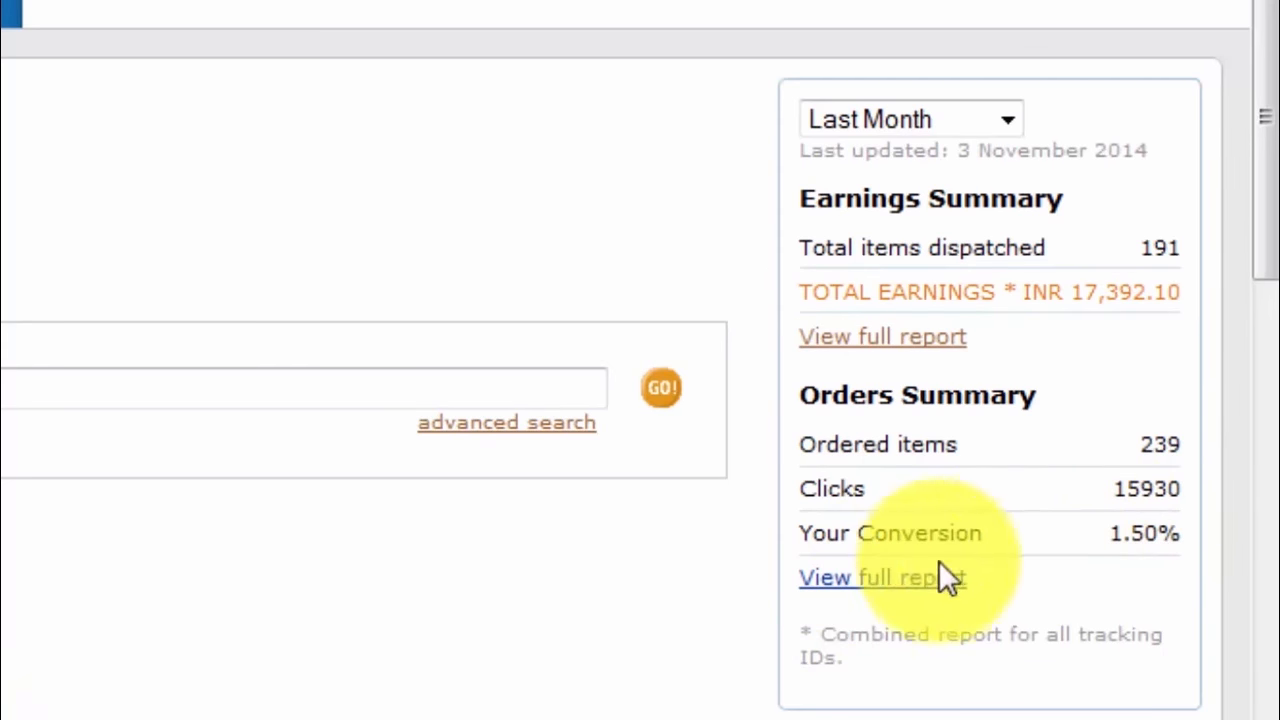
# - View the full Orders Summary earnings report for 1–31 October 2014 with item prices and commission rates
pyautogui.click(882, 578)
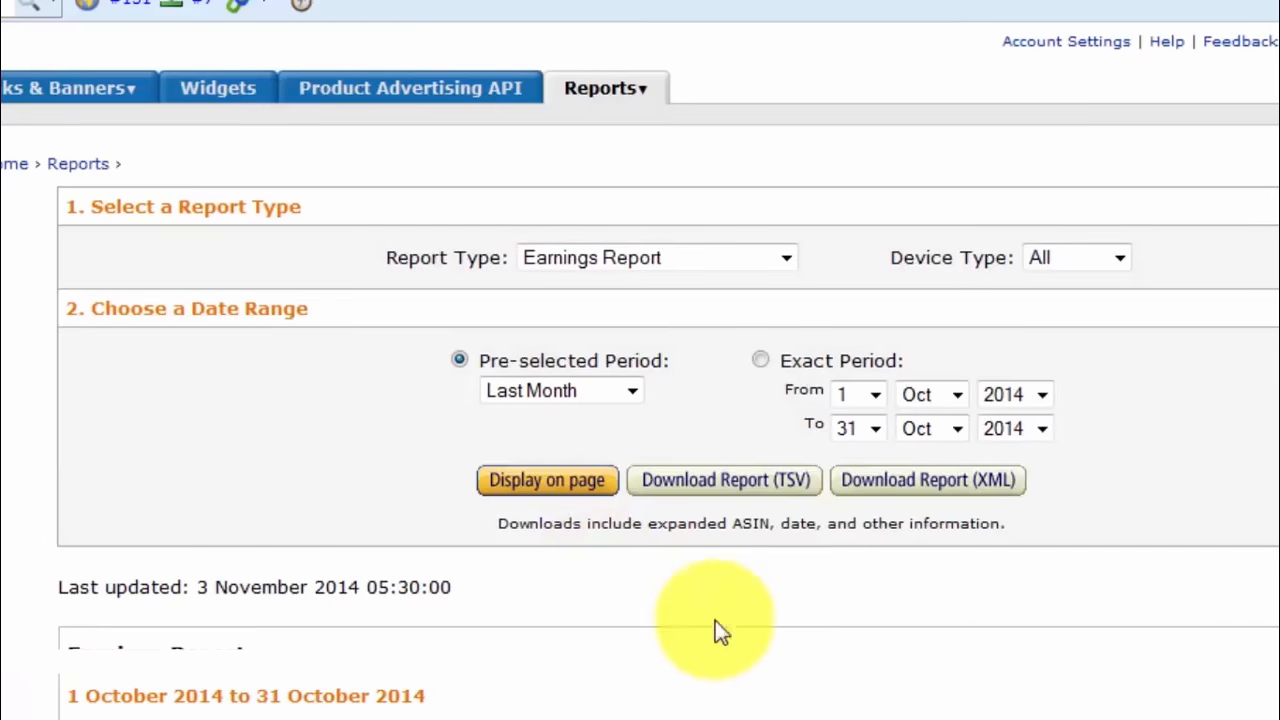
pyautogui.scroll(-3)
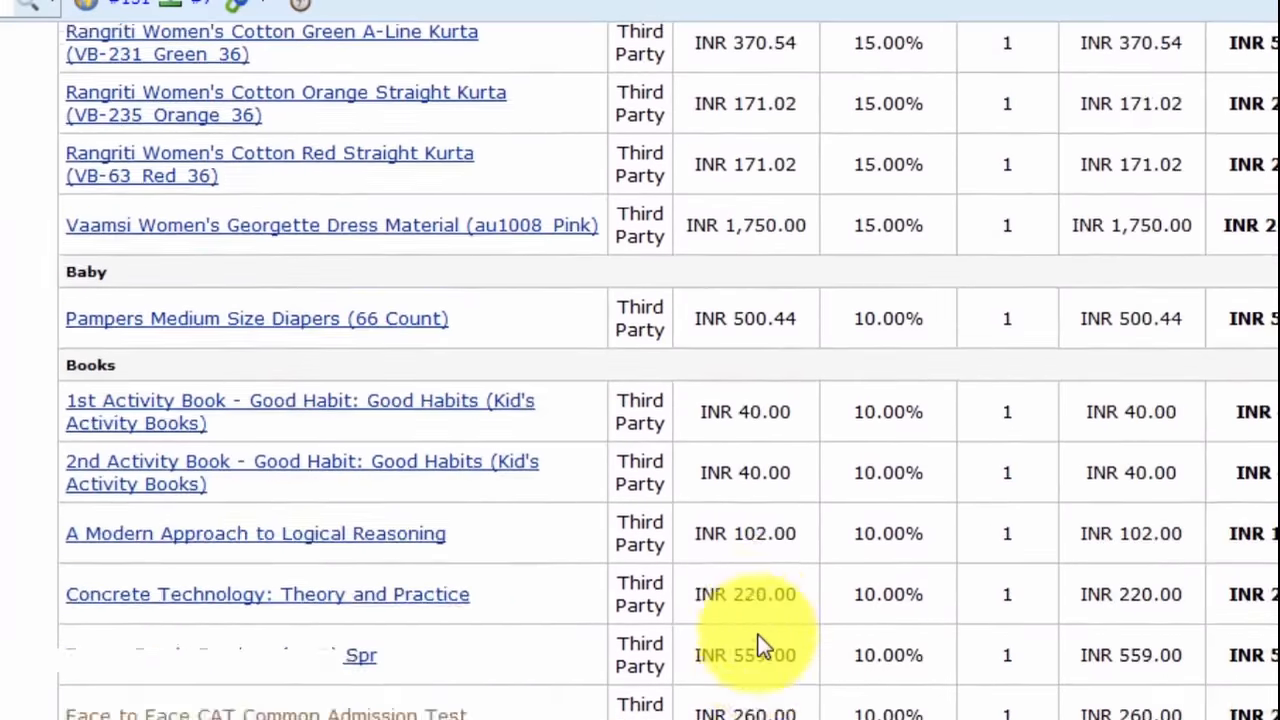
pyautogui.scroll(-3)
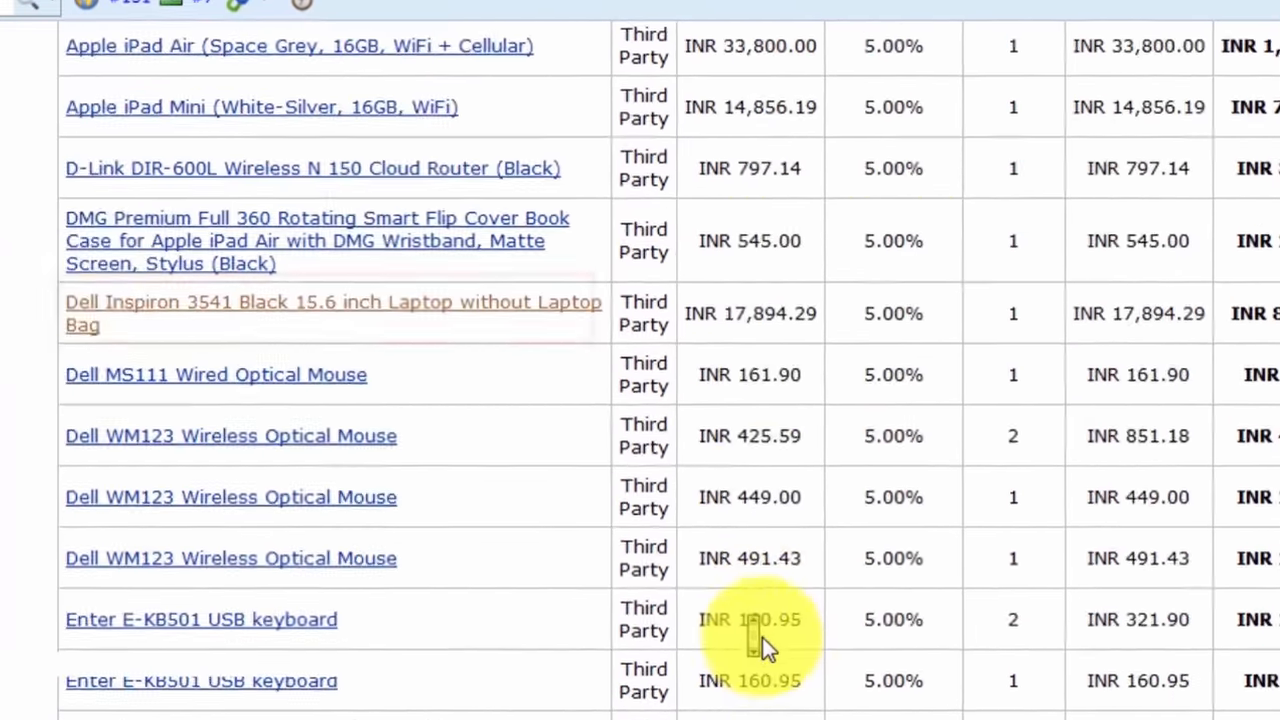